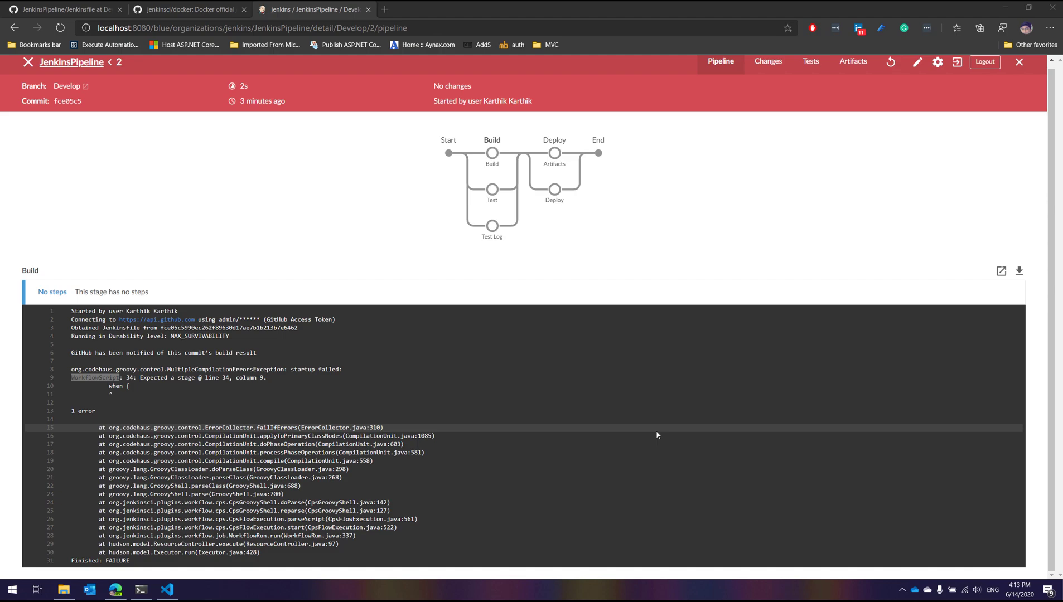
mouse_move(548, 471)
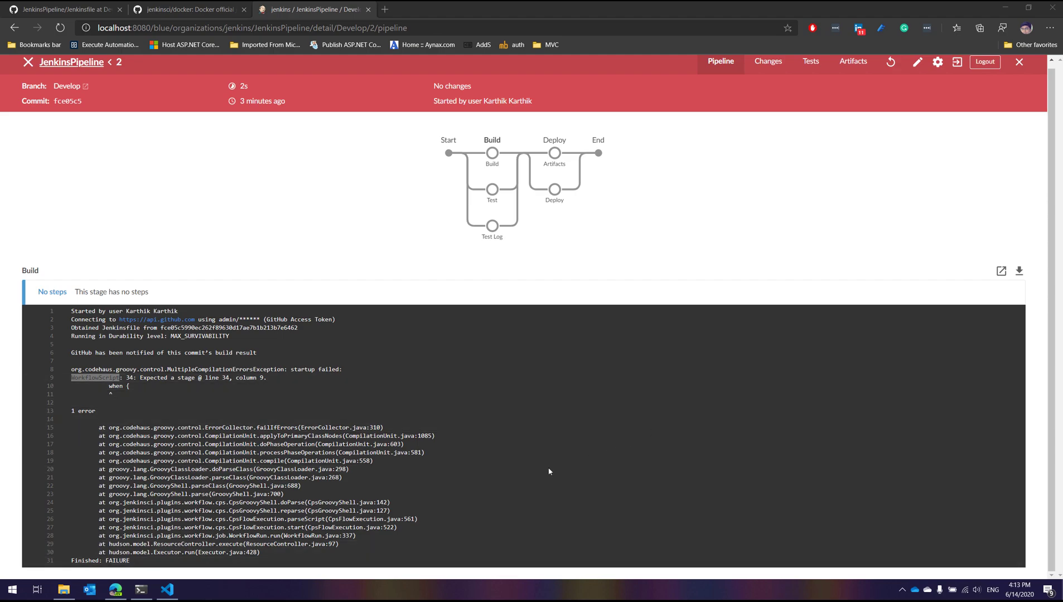
Validate the Jenkinsfile, reproducing the 'Expected a stage' error at line 33, column 9
left_click(167, 589)
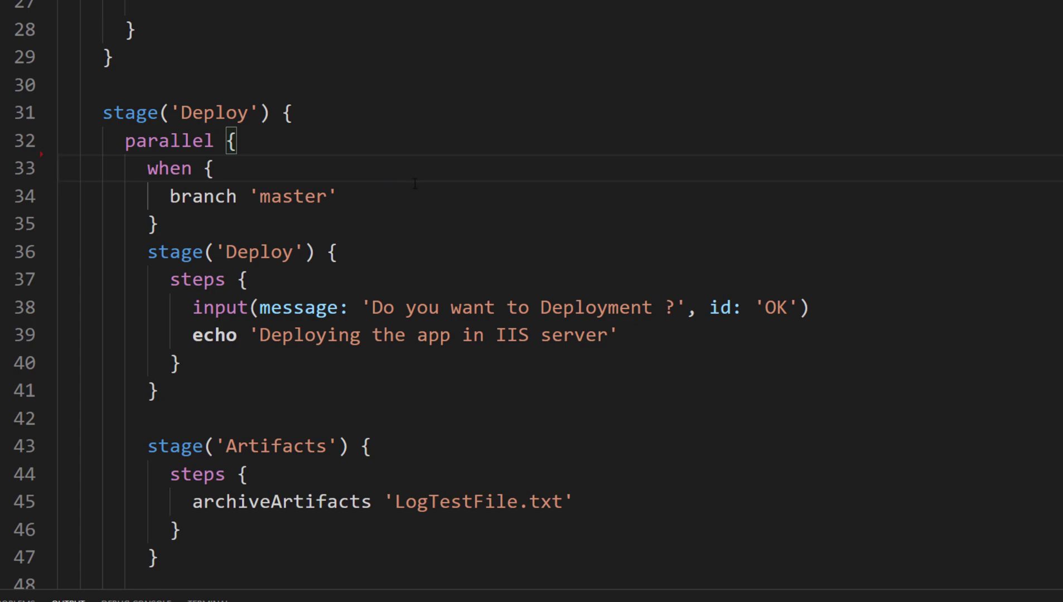
mouse_move(291, 592)
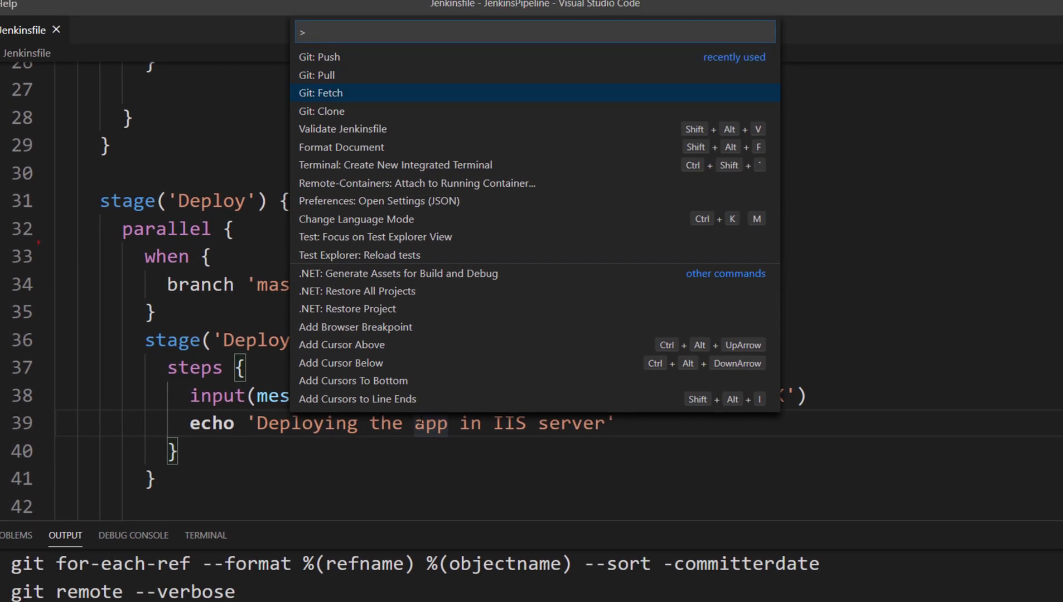
key("Escape")
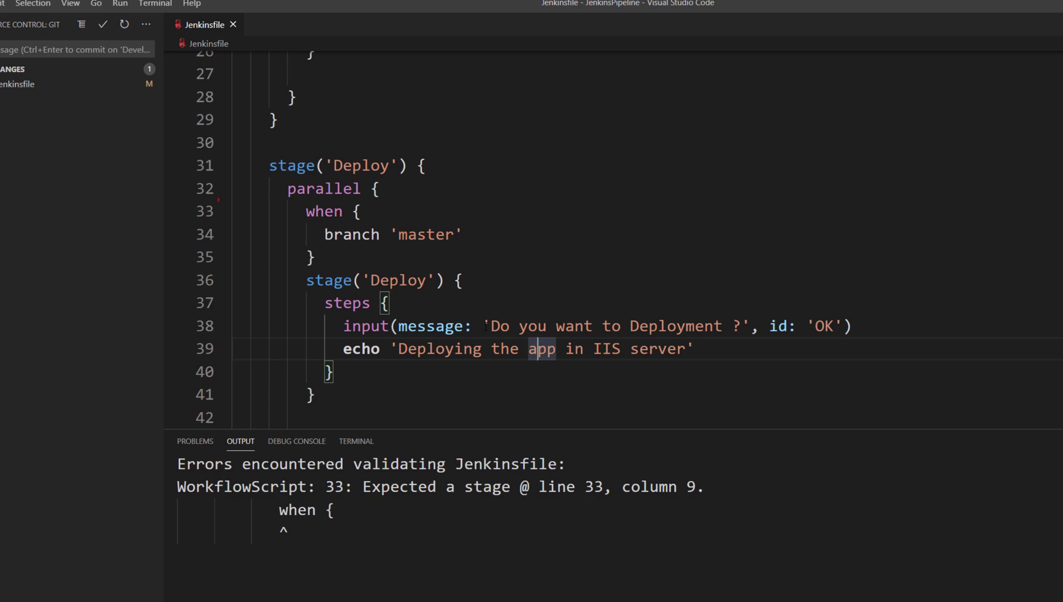
mouse_move(485, 331)
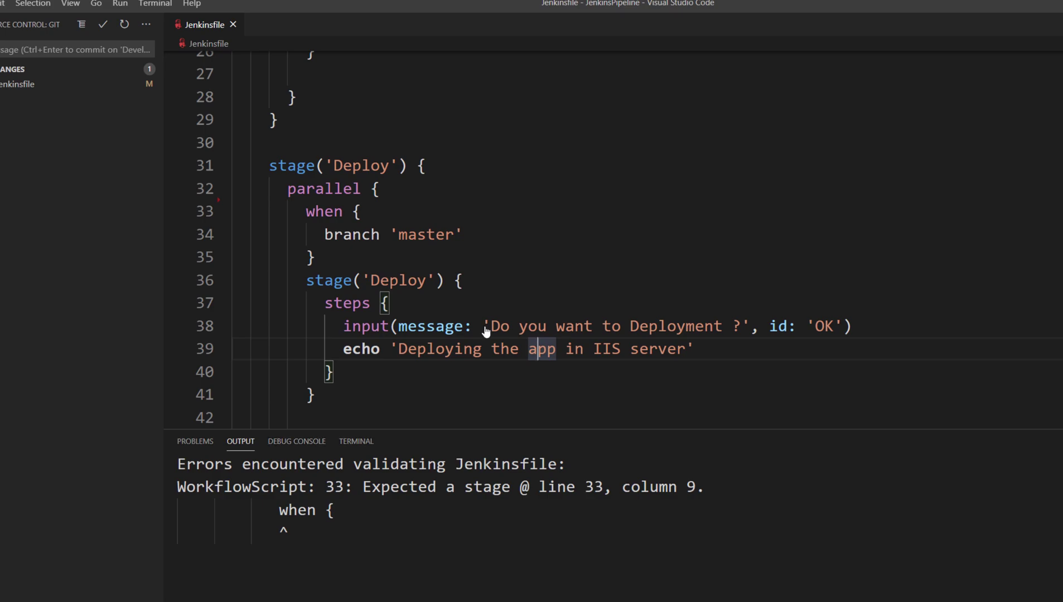
mouse_move(485, 332)
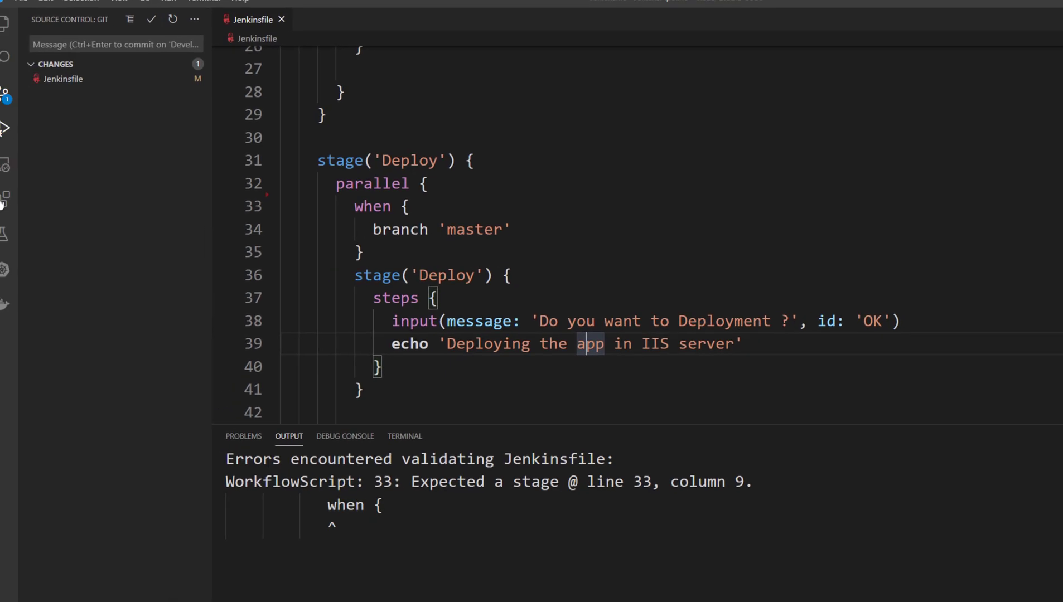
Filter installed extensions by 'jen' and review the Jenkins Pipeline Linter Connector details
left_click(14, 198)
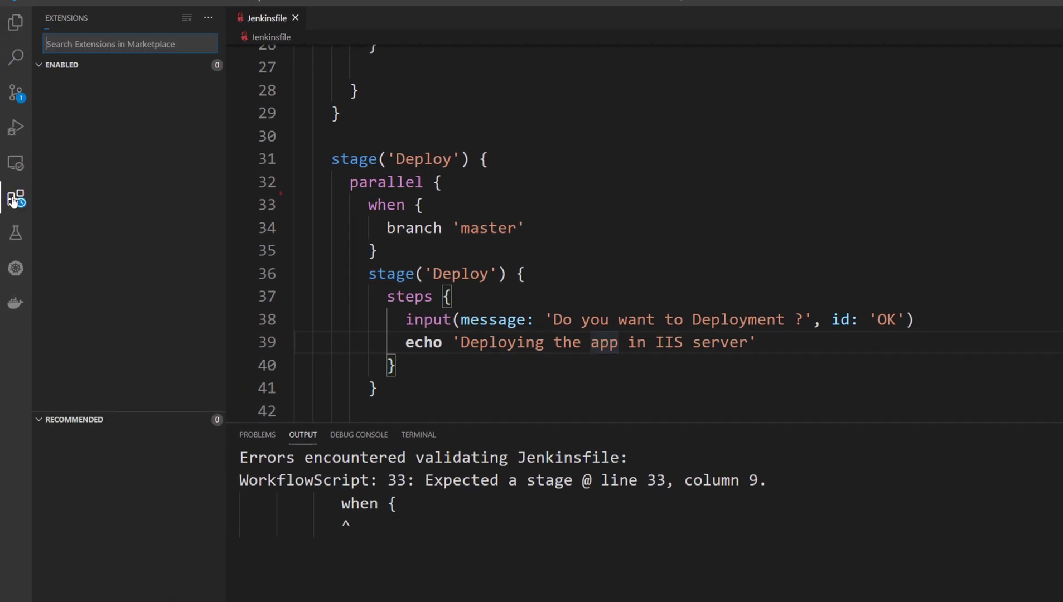
left_click(14, 197)
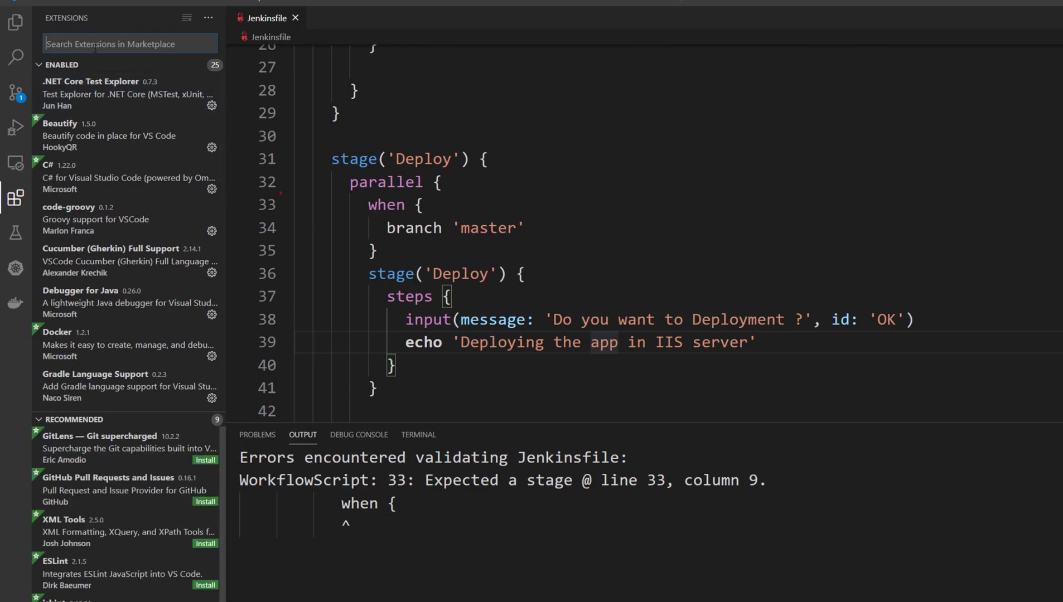
type("jen")
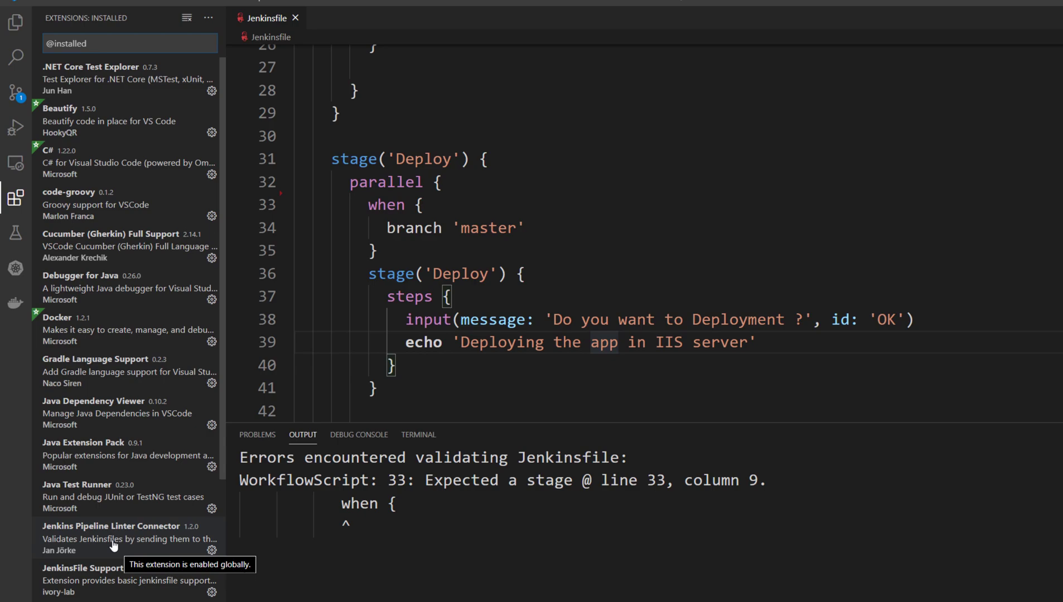
left_click(111, 538)
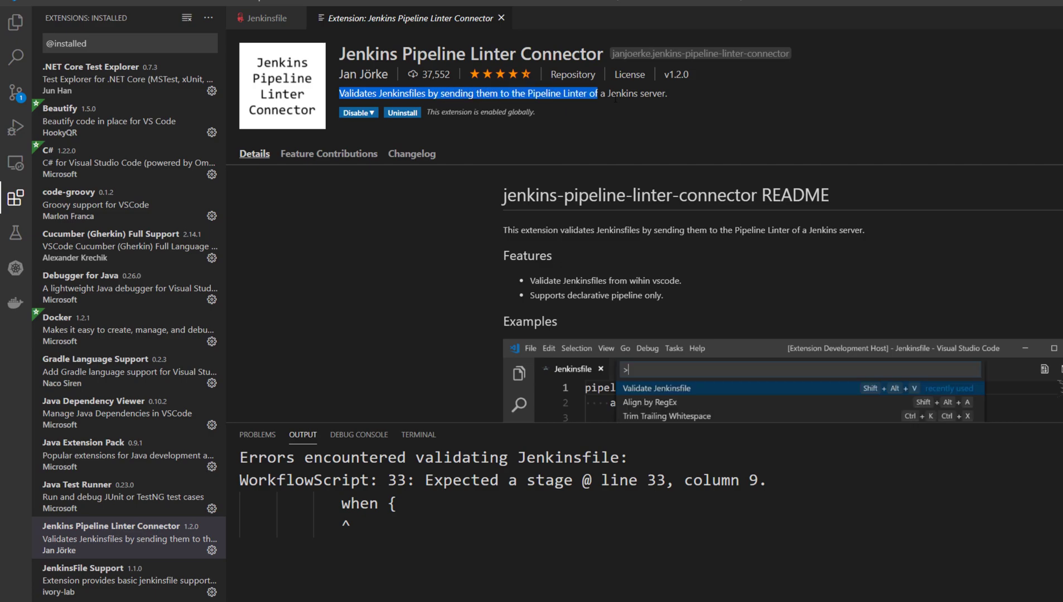
scroll("down", 3)
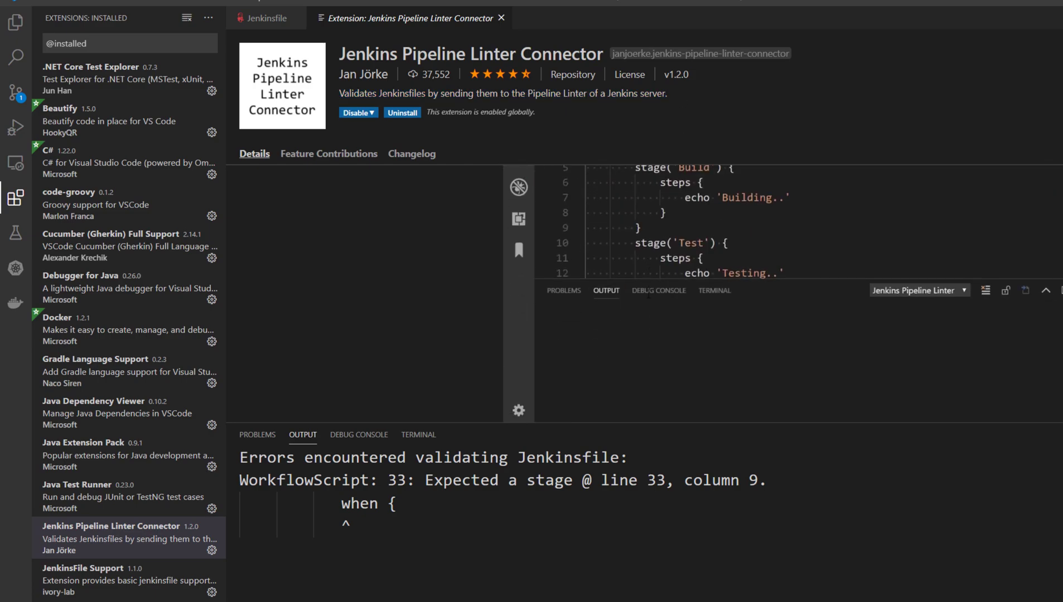
Browse the extension's changelog, glance at the Jenkinsfile, and return to the extension page
left_click(411, 153)
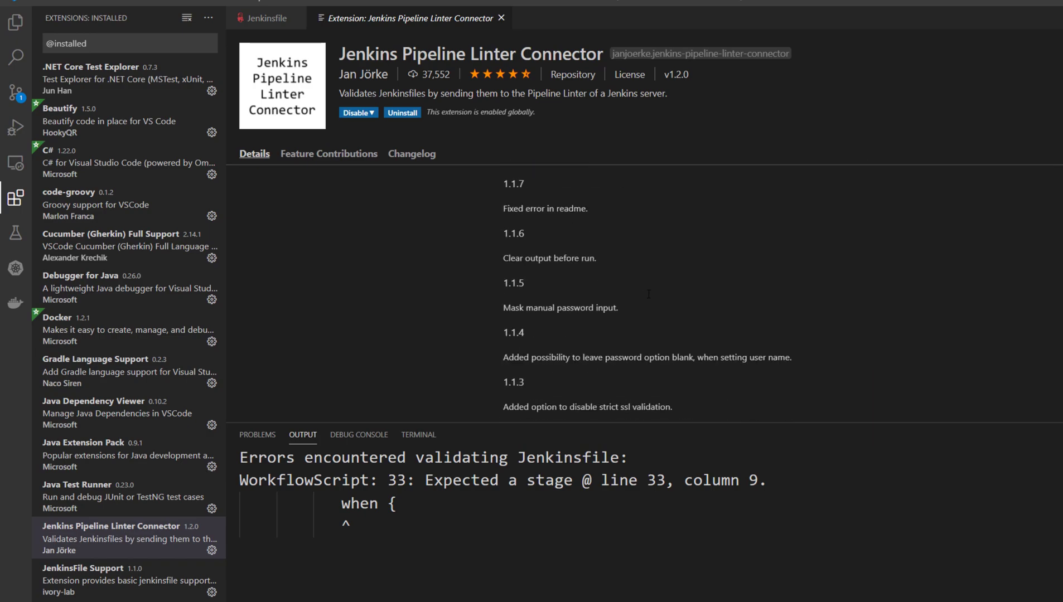
scroll("down", 3)
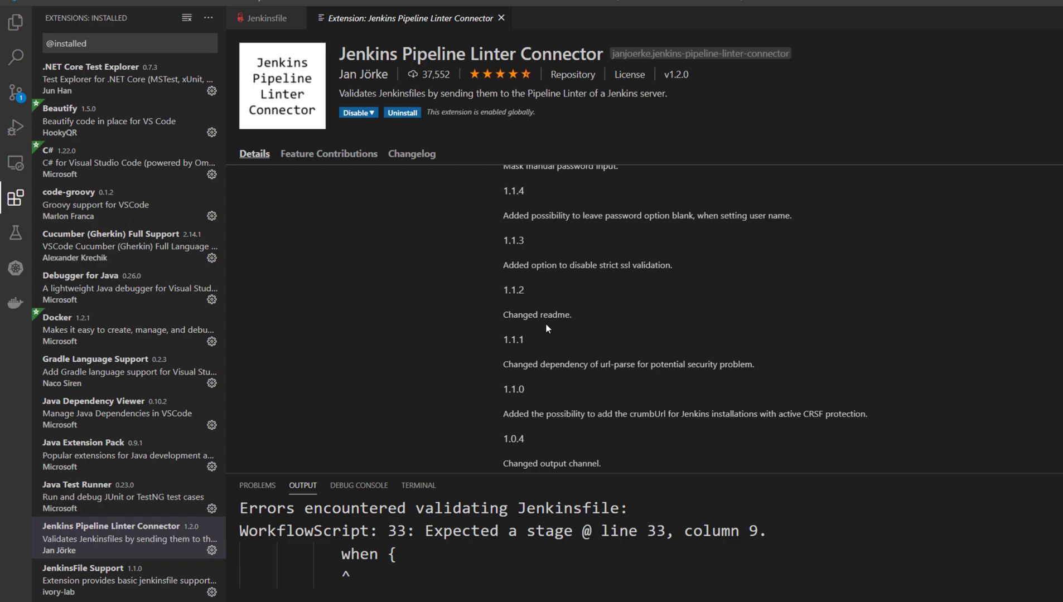
left_click(264, 17)
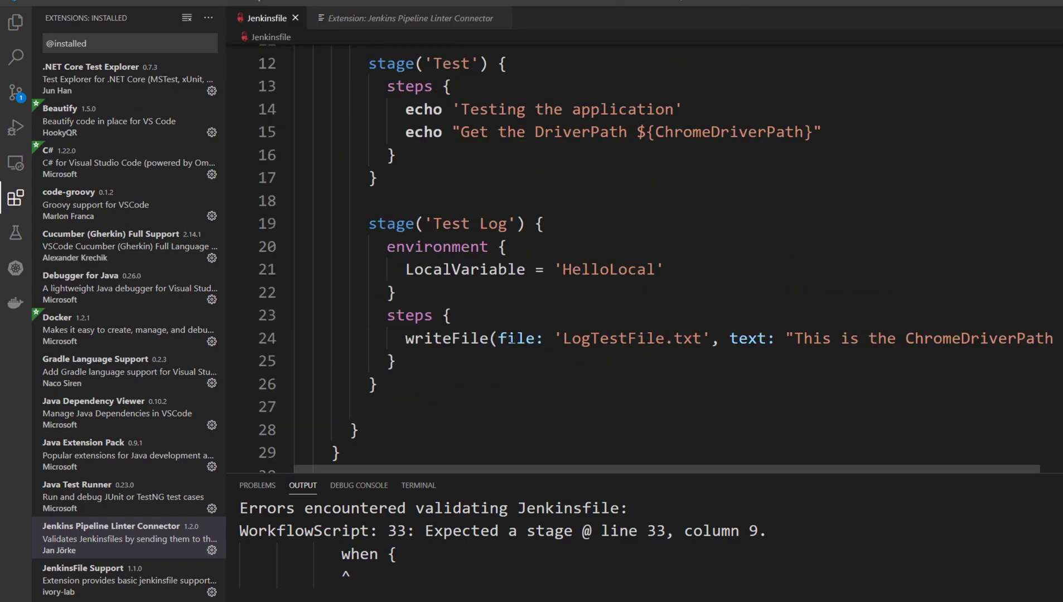
scroll("down", 3)
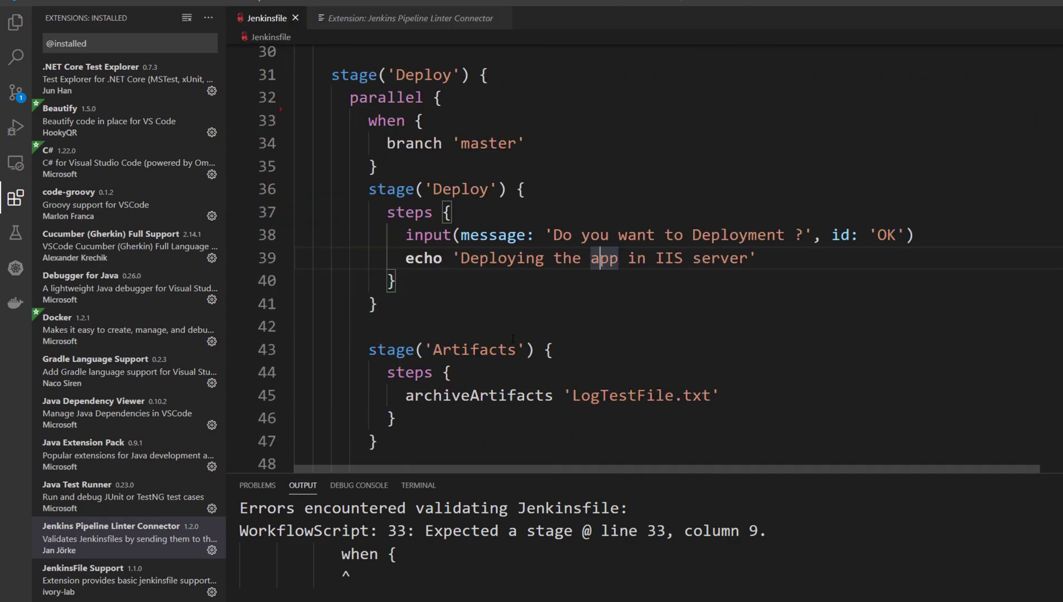
scroll("up", 3)
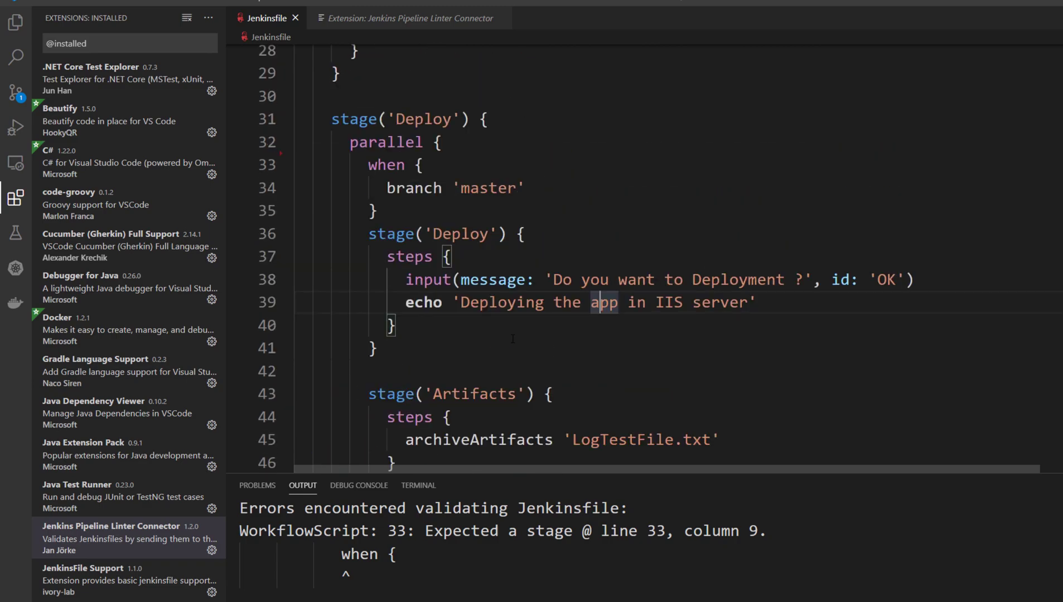
mouse_move(407, 18)
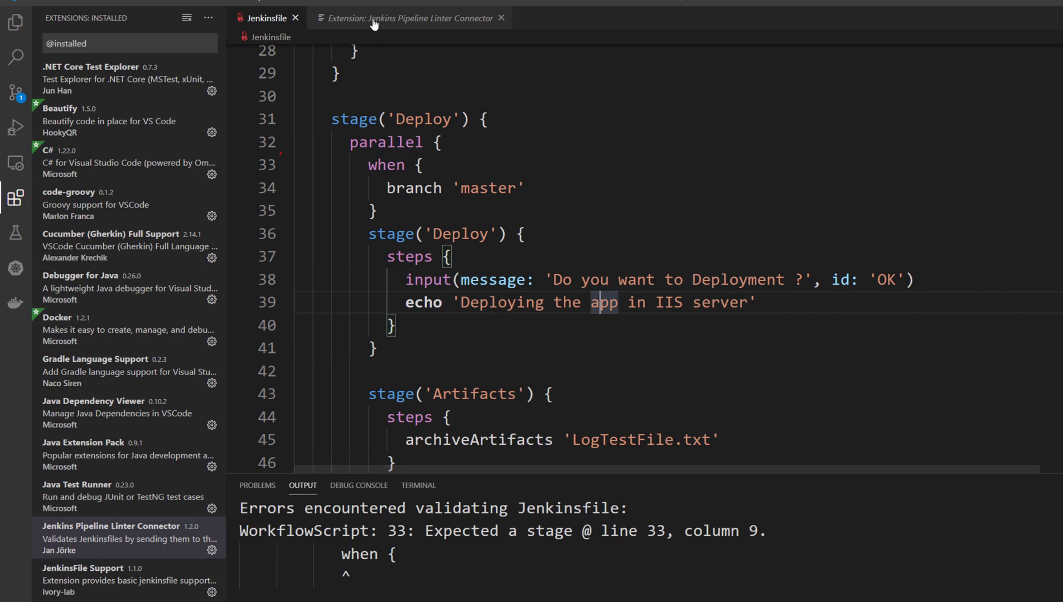
left_click(407, 18)
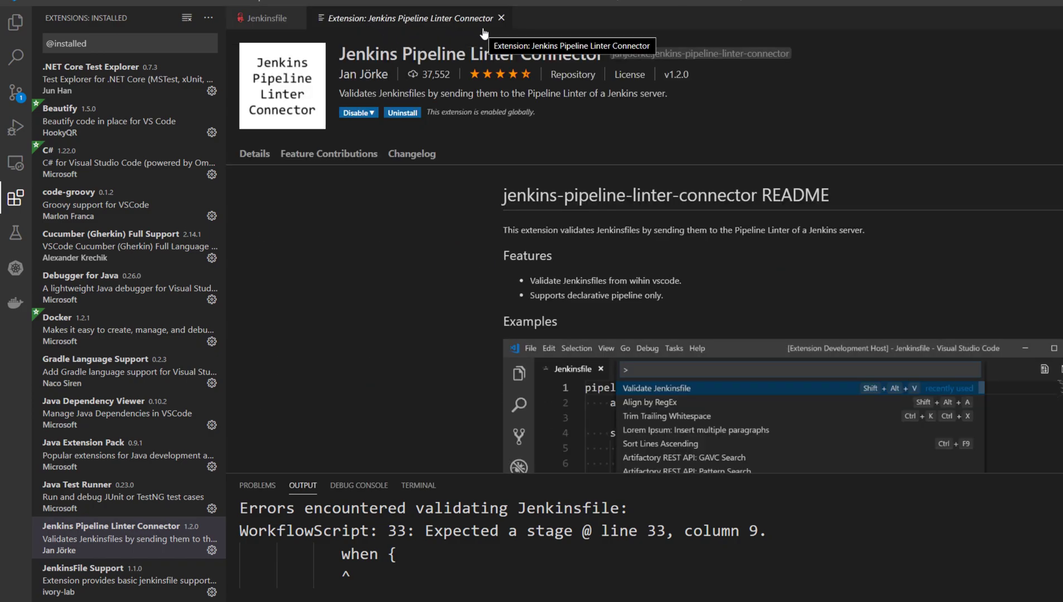
mouse_move(484, 32)
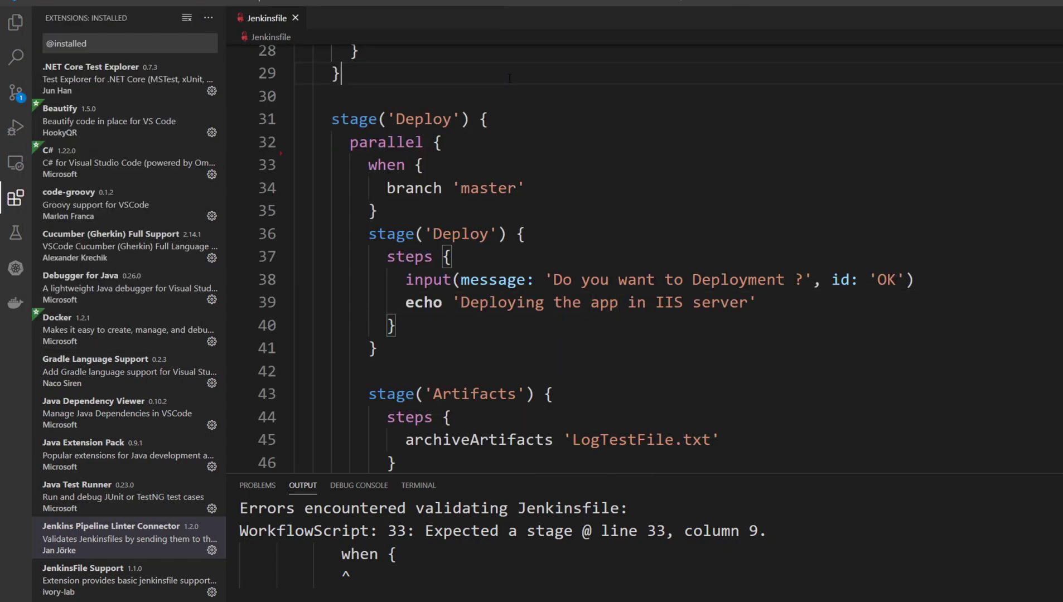
Filter Settings by 'jenk' to show only the Jenkins Pipeline Linter Connector settings
left_click(20, 6)
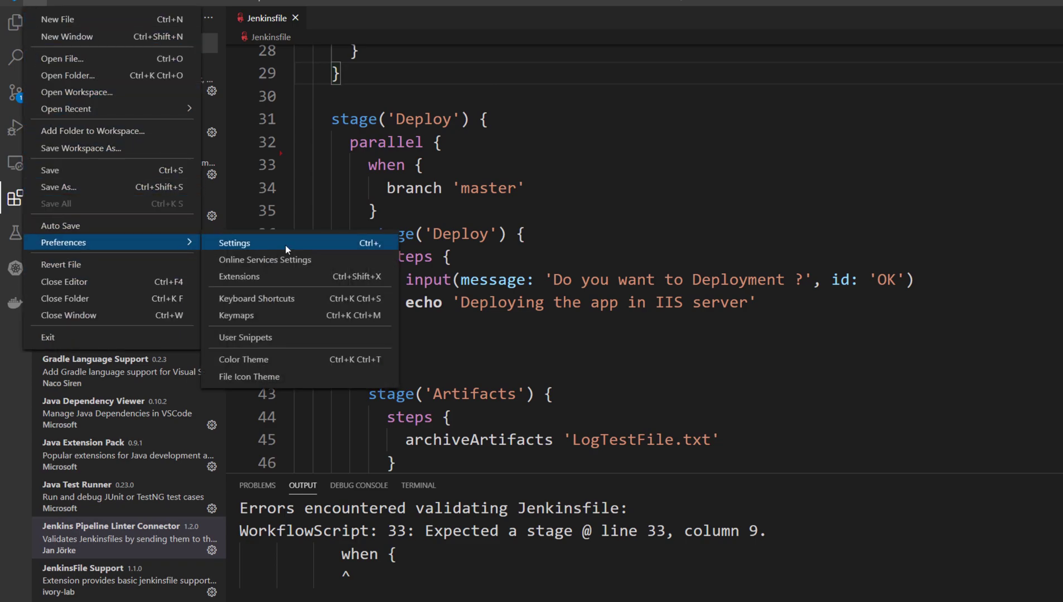
left_click(235, 242)
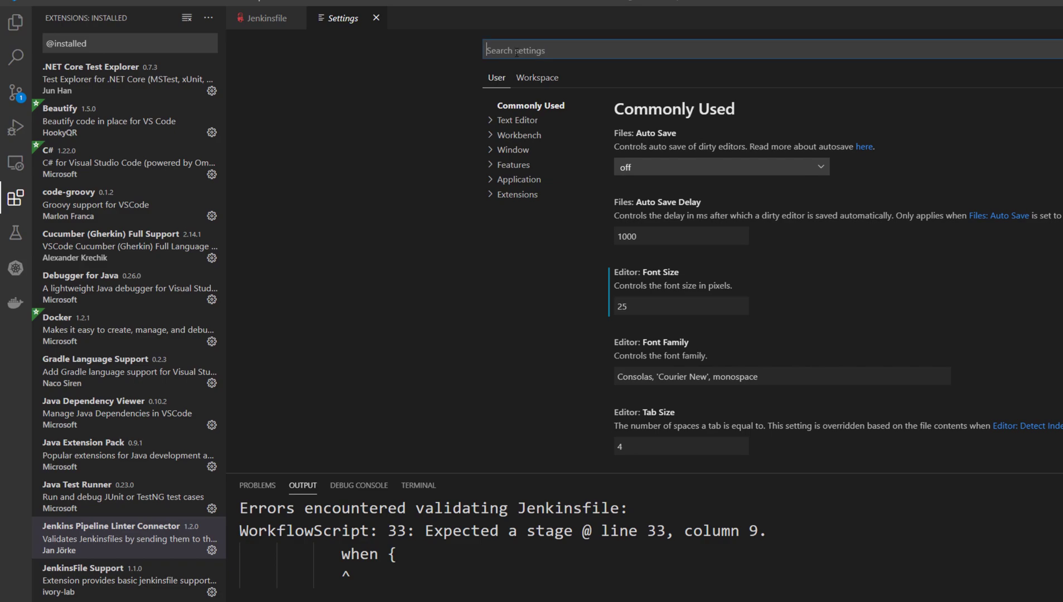
type("jenk")
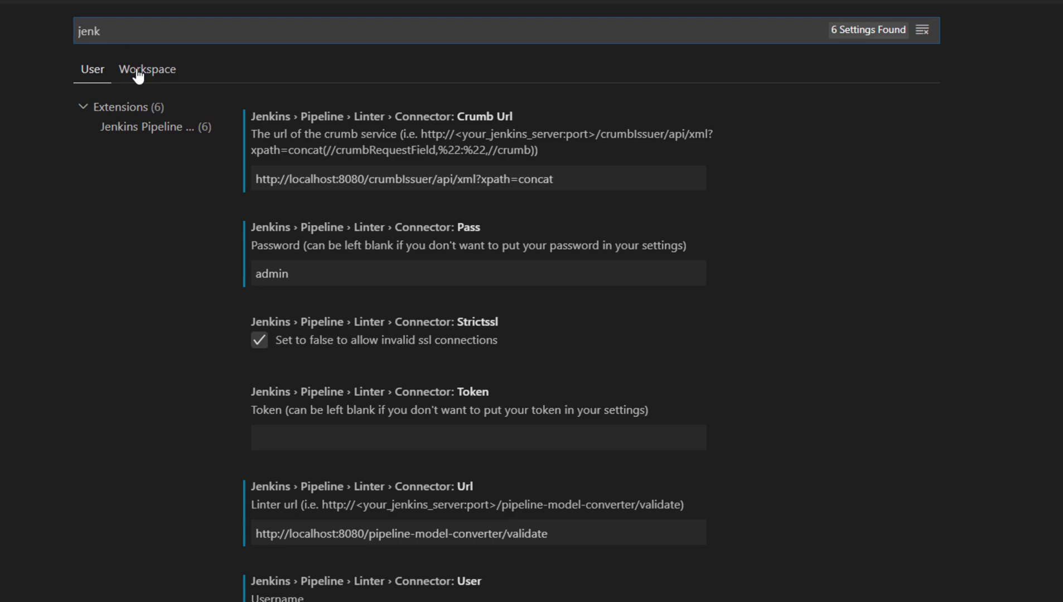
left_click(156, 127)
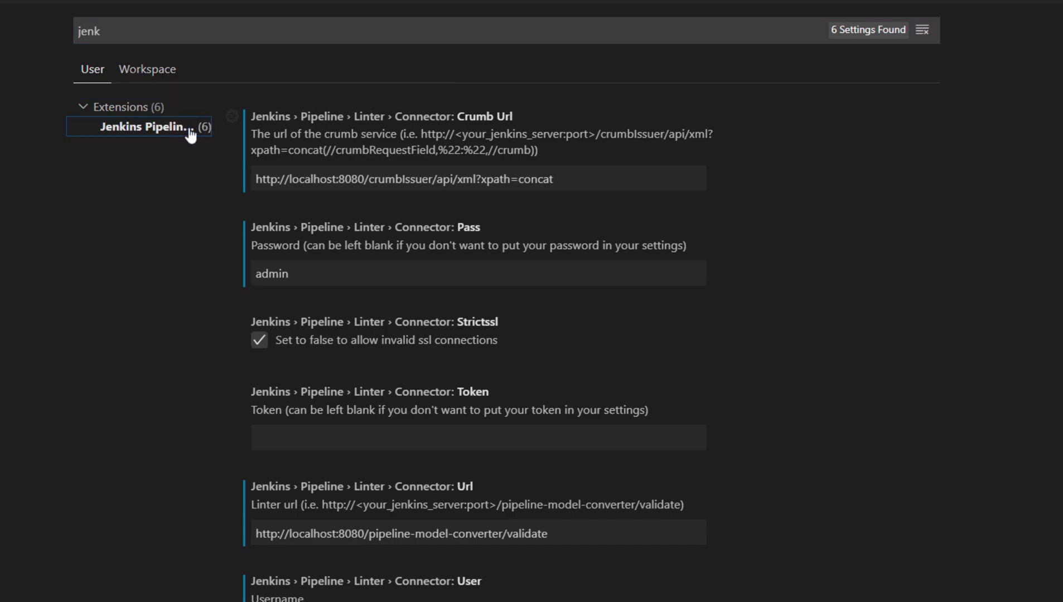
mouse_move(583, 187)
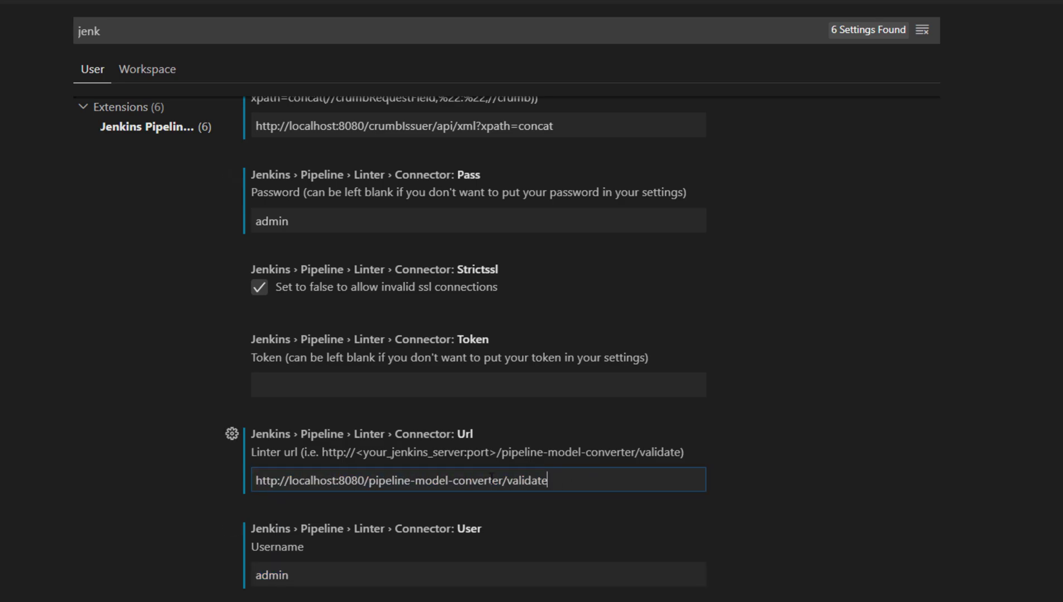
Select the linter Url value pointing at localhost:8080 to check it
double_click(313, 480)
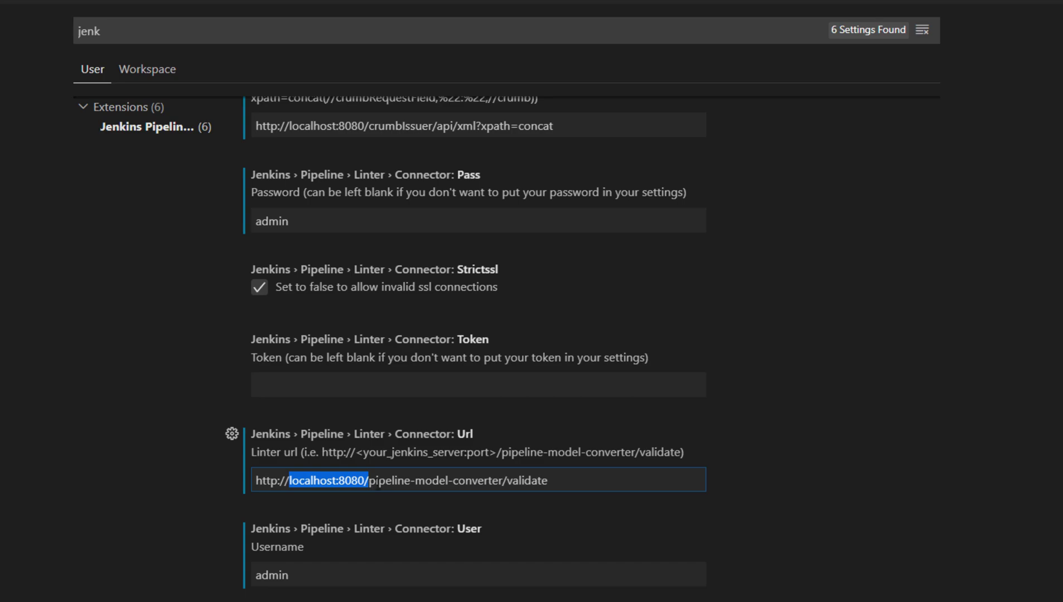
double_click(447, 480)
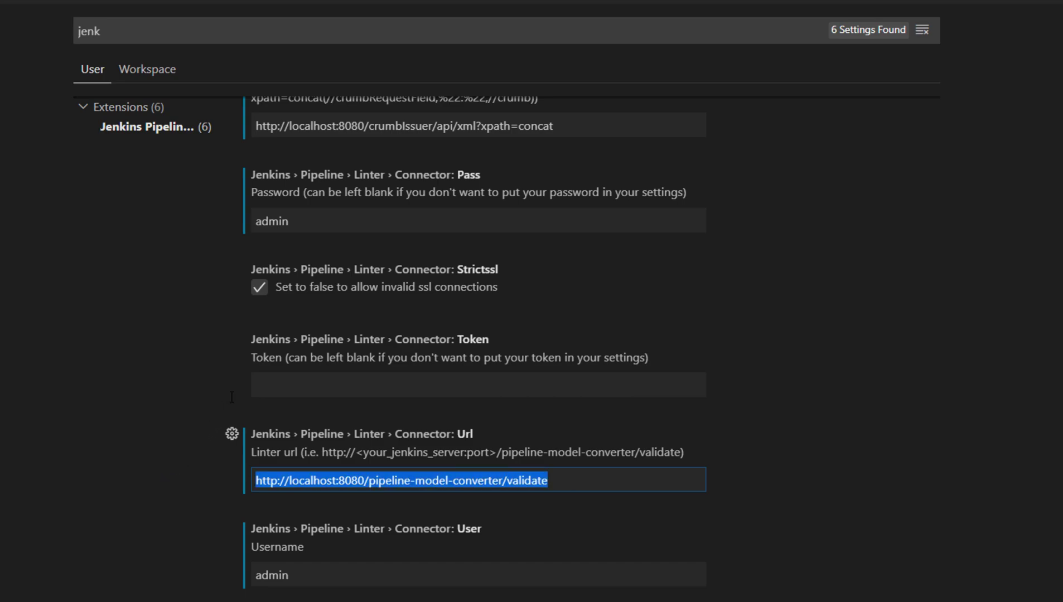
scroll("up", 3)
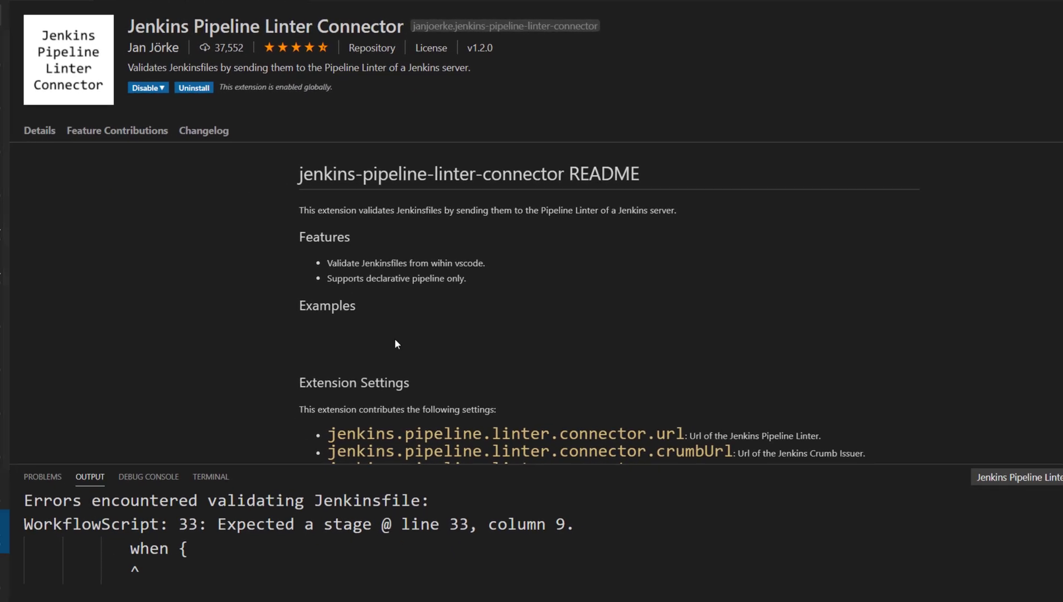
Scroll the extension README through its Extension Settings section
scroll("down", 3)
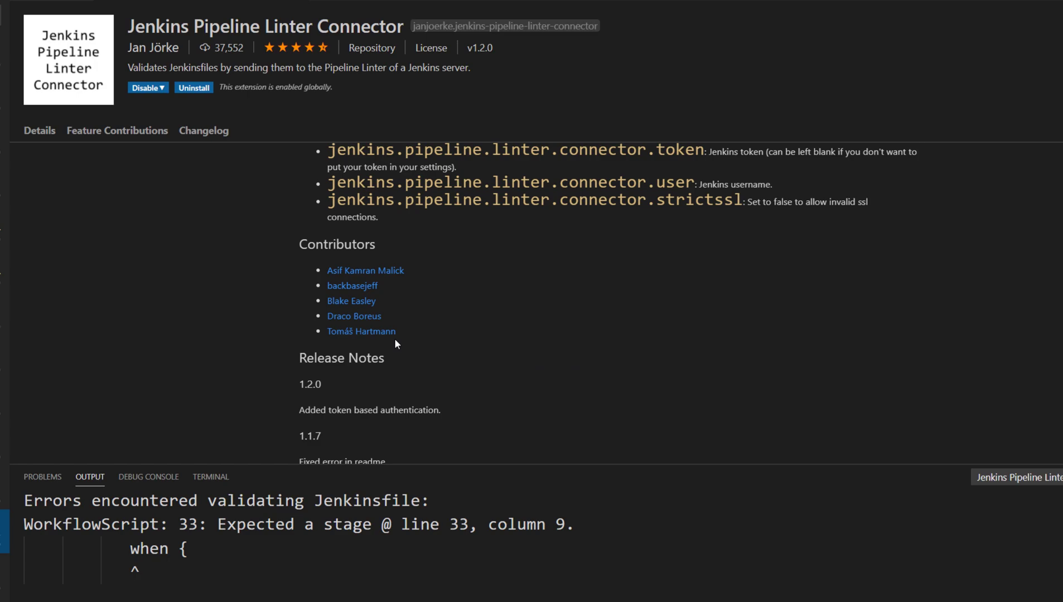
scroll("up", 3)
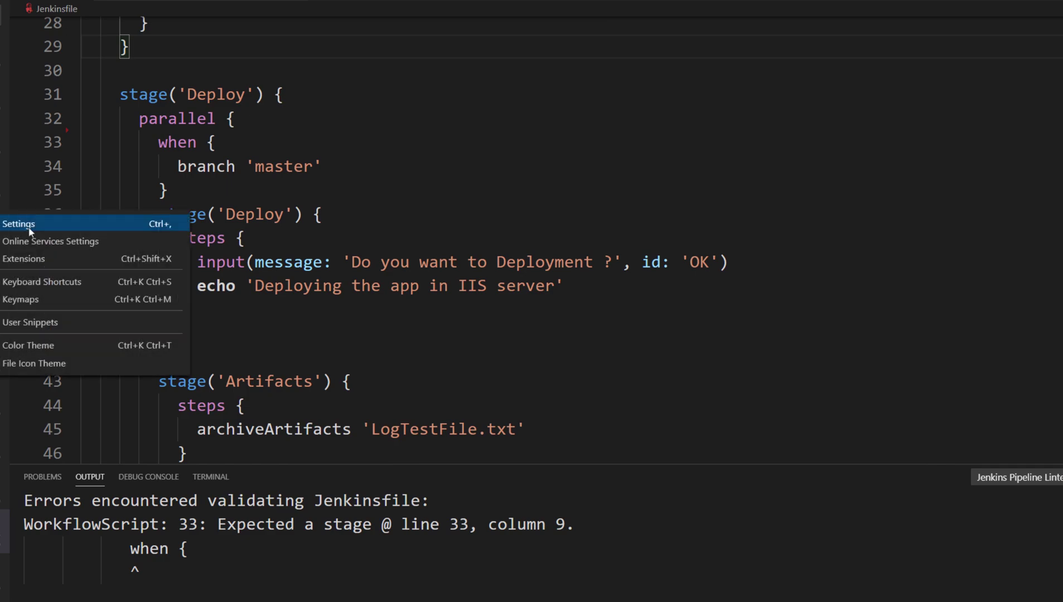
Leave the Settings editor and return to the Jenkinsfile's Deploy stage code
left_click(18, 224)
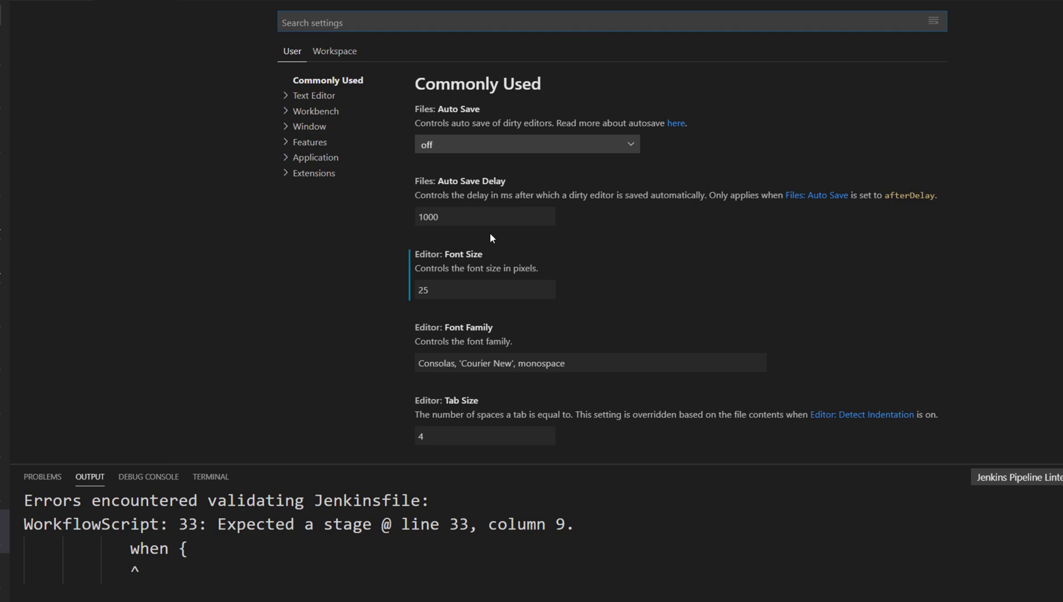
left_click(334, 51)
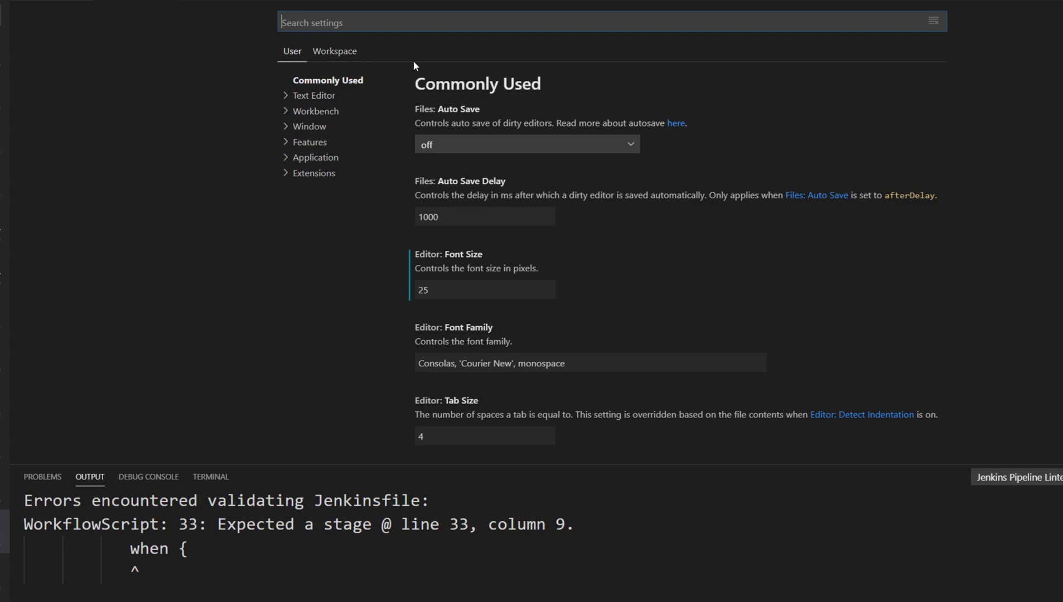
mouse_move(325, 323)
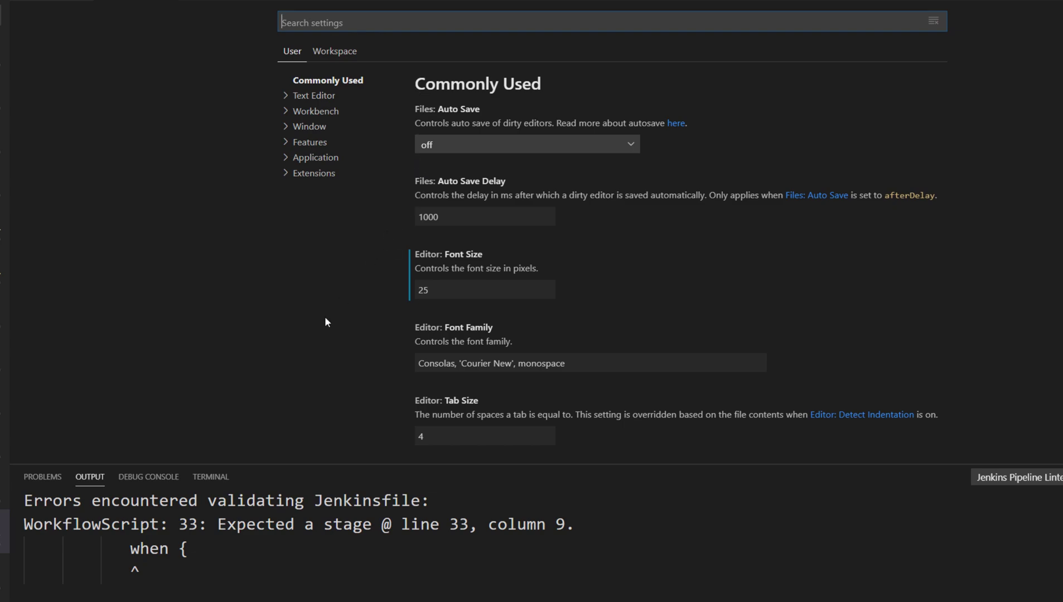
mouse_move(274, 299)
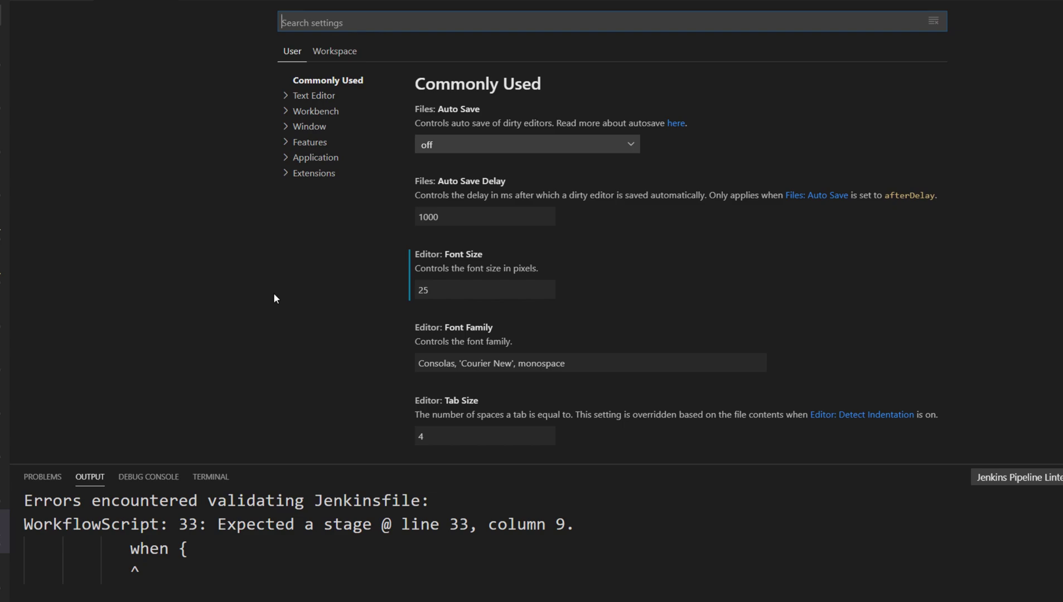
mouse_move(14, 461)
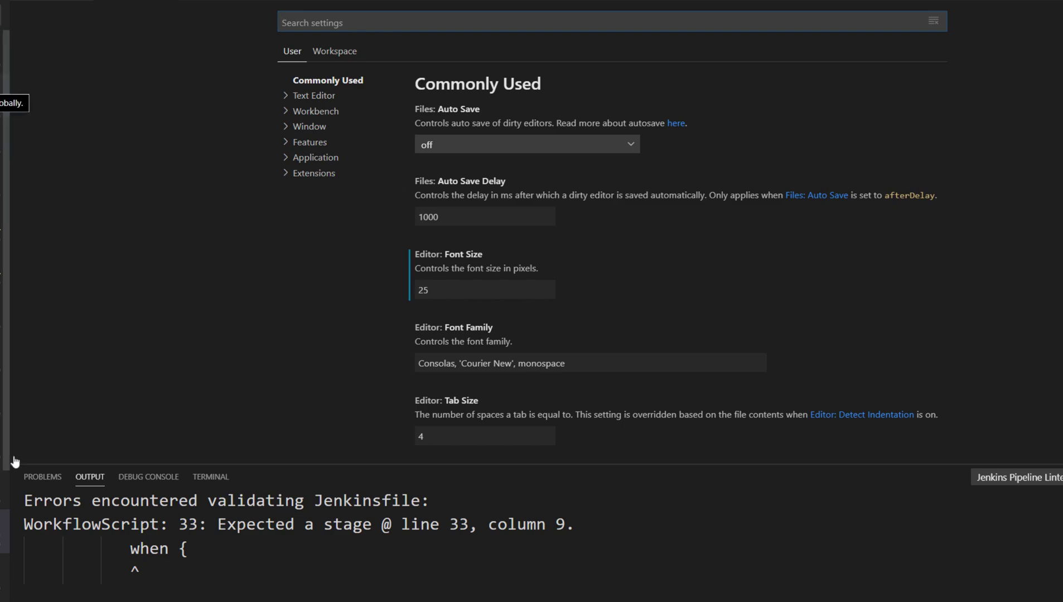
left_click(1018, 477)
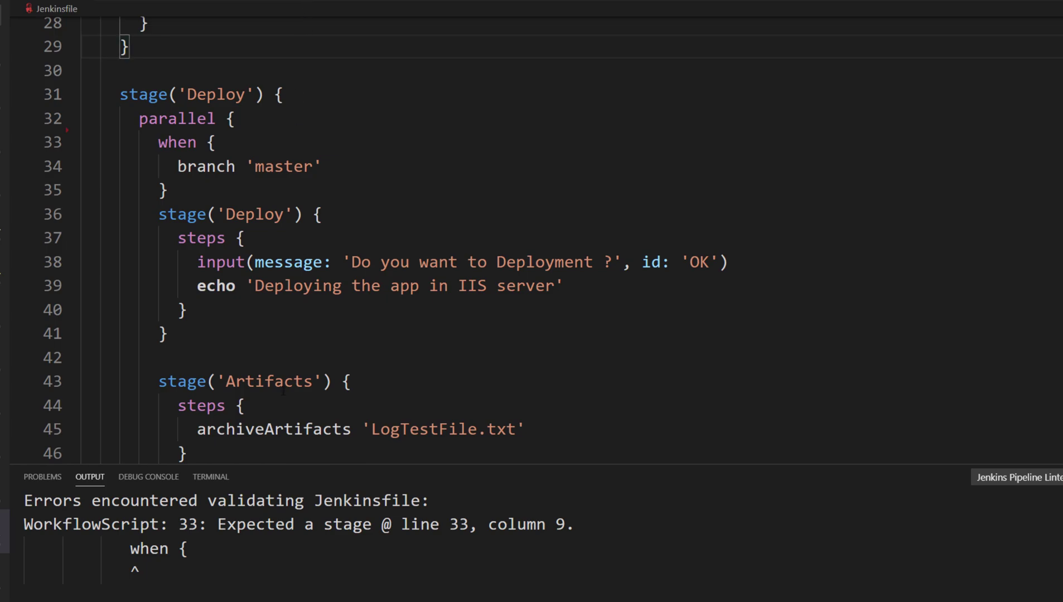
Cut the when { branch 'master' } block out of parallel so it sits before it in stage('Deploy')
scroll("down", 3)
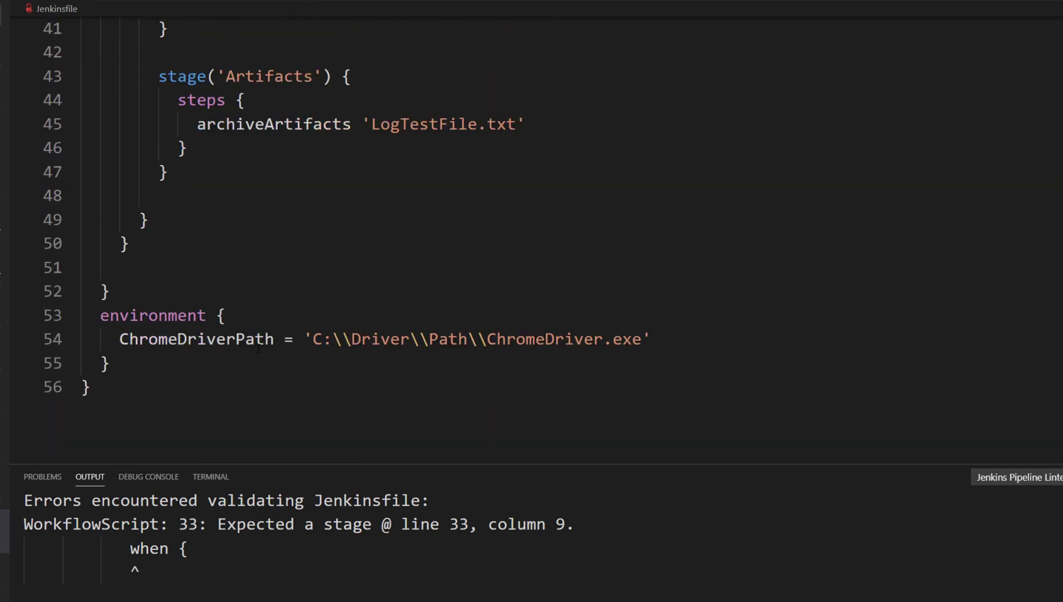
scroll("up", 3)
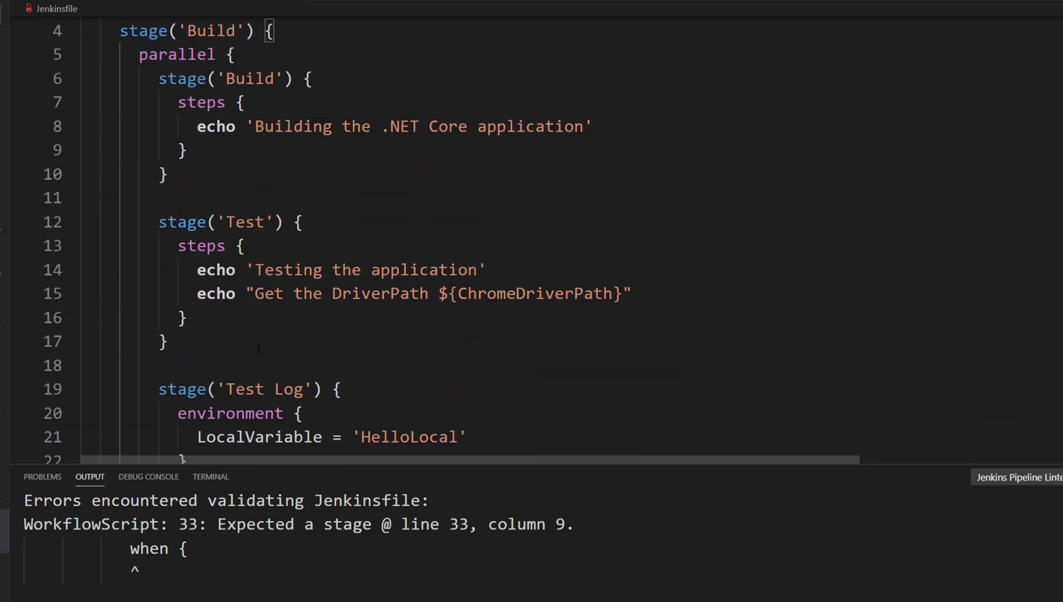
scroll("down", 3)
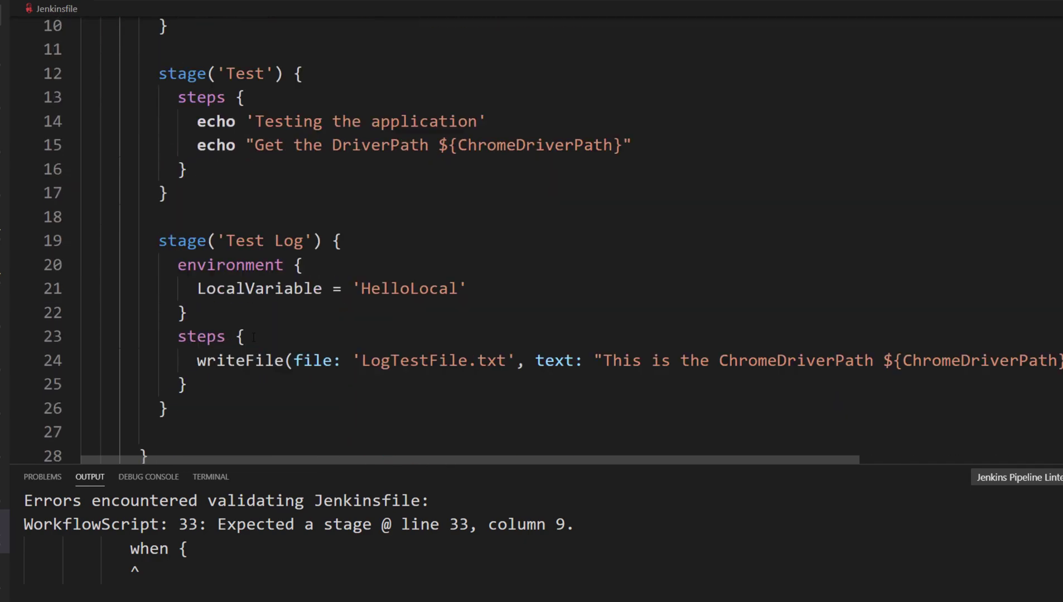
scroll("down", 3)
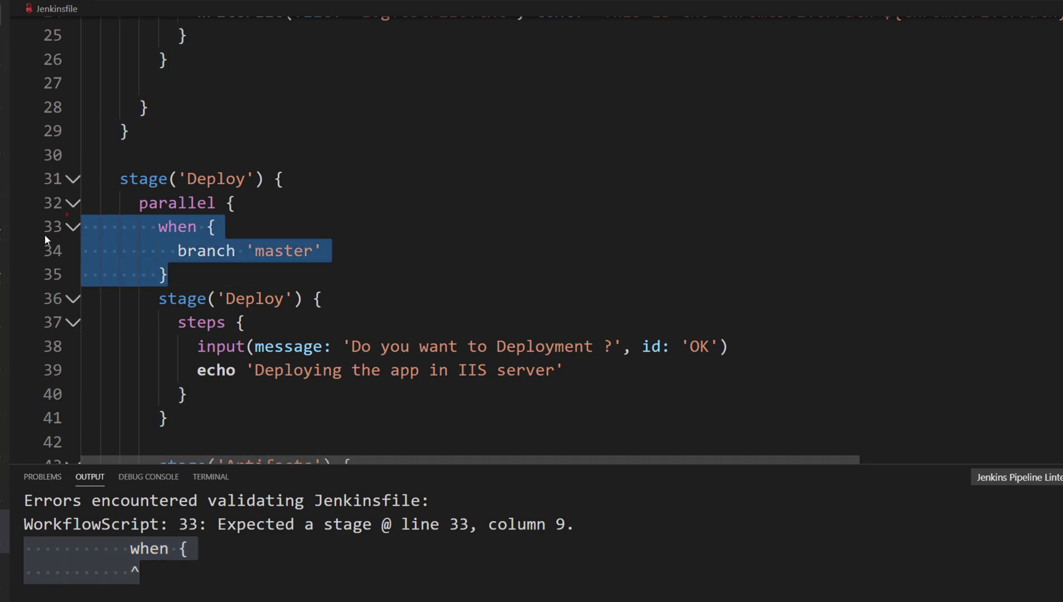
key("Delete")
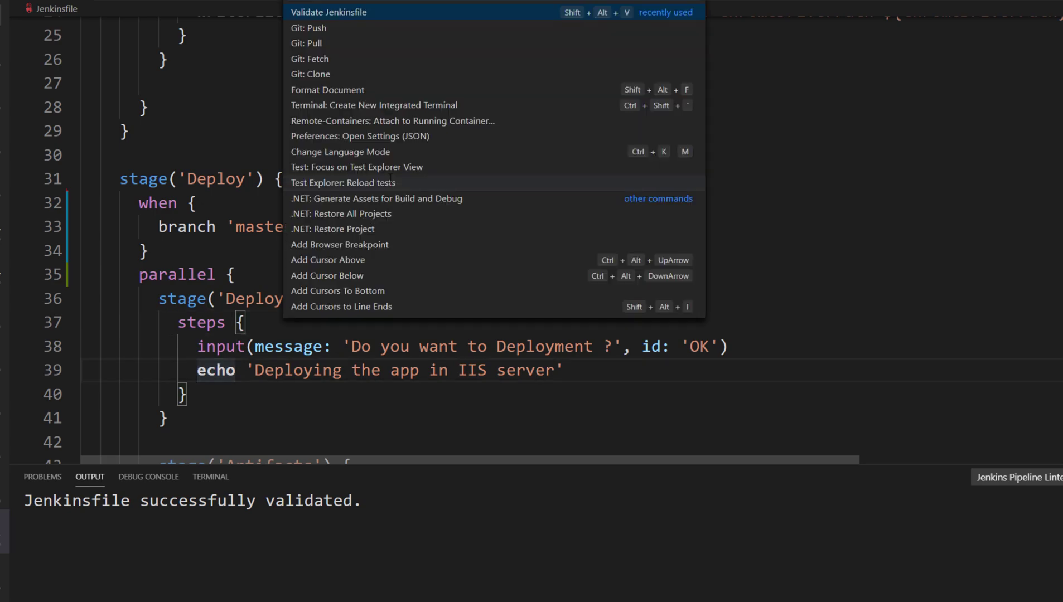
Show the modified Jenkinsfile in Source Control and start the commit message 'Added When...'
key("Escape")
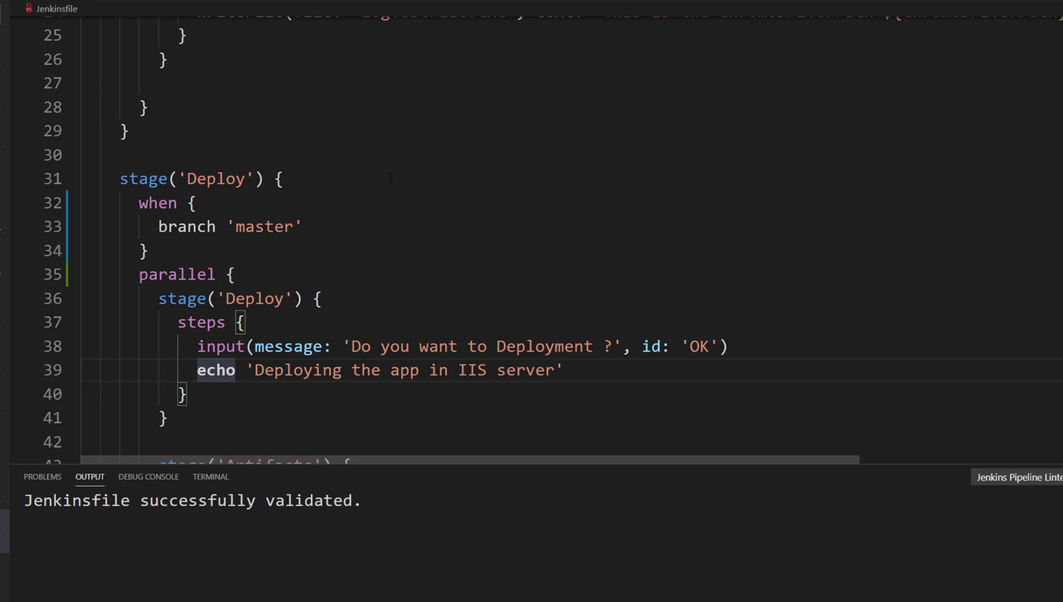
left_click(236, 371)
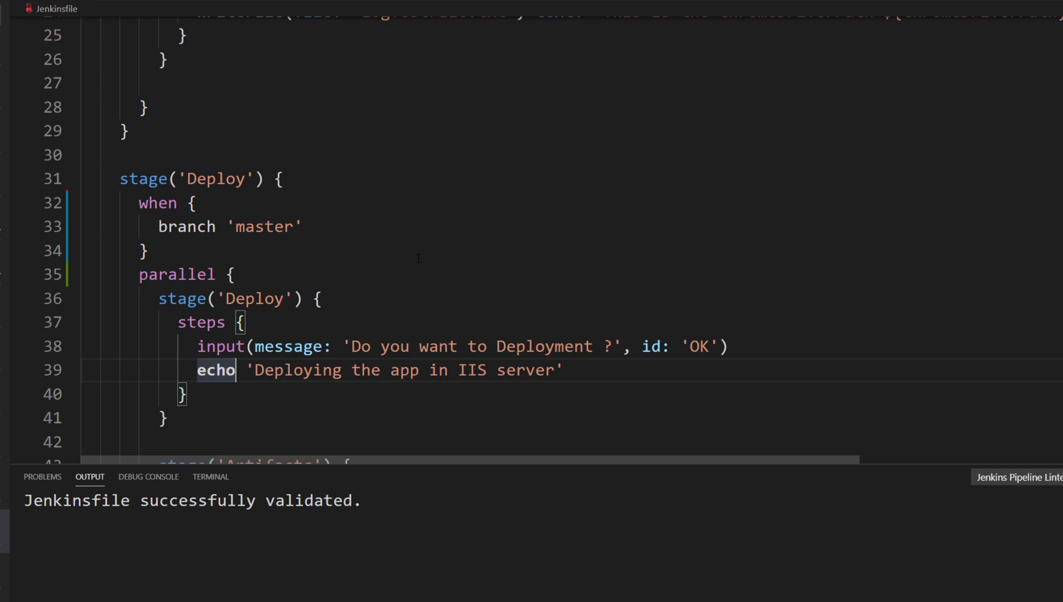
scroll("up", 3)
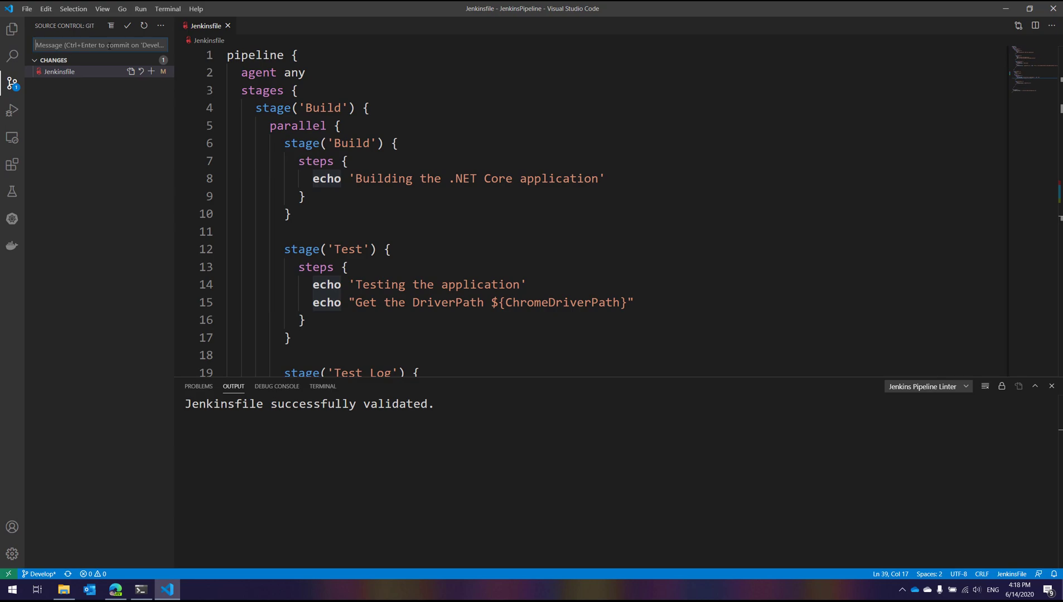
type("Added Wehn")
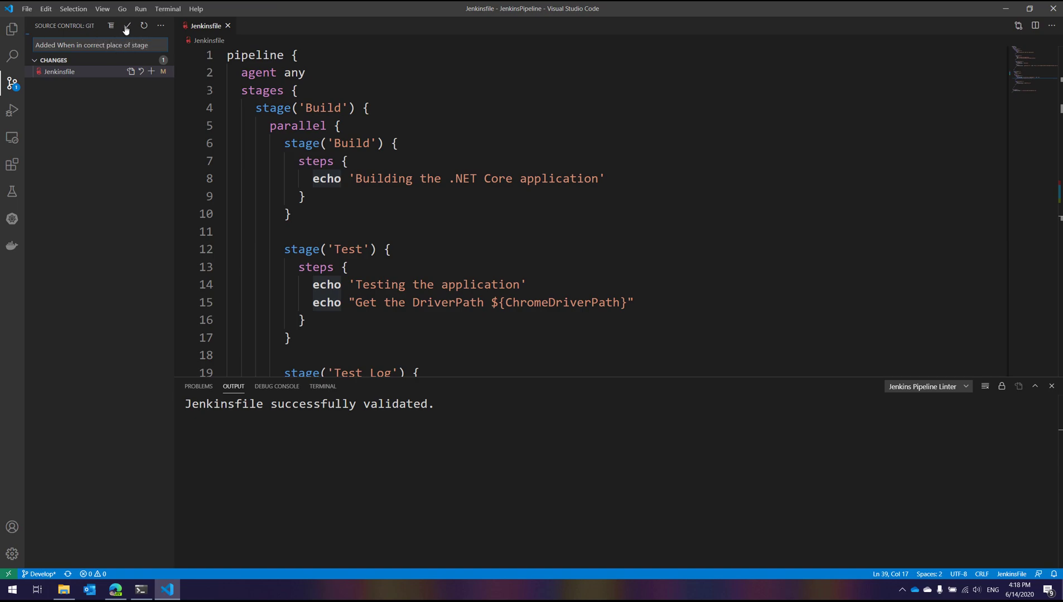
Commit the Jenkinsfile with message 'Added When in correct place of stage'
left_click(126, 24)
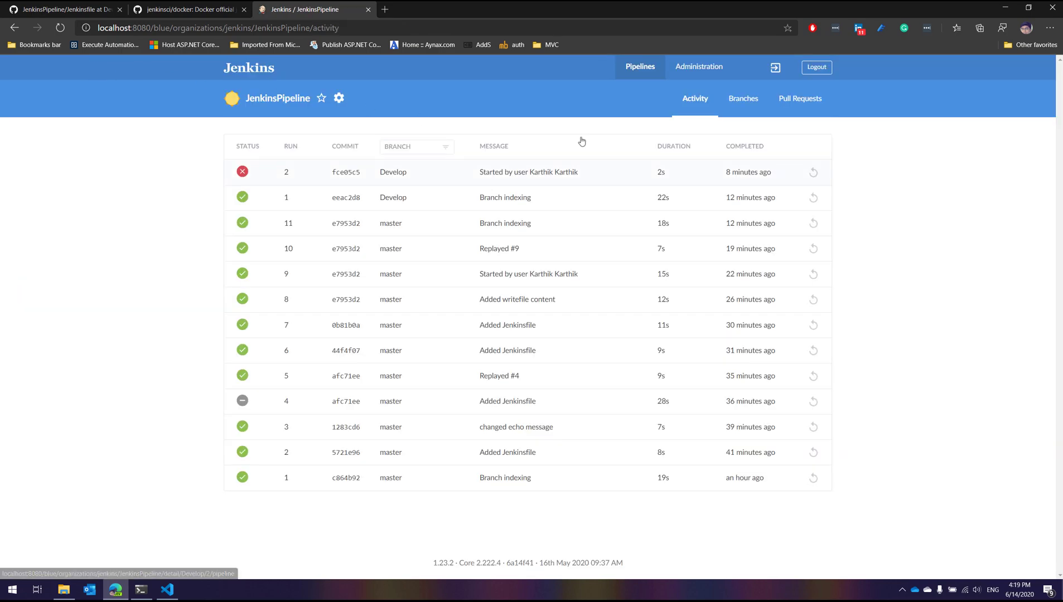
Run the Develop branch and view run 3's stage graph with Deploy skipped
left_click(742, 98)
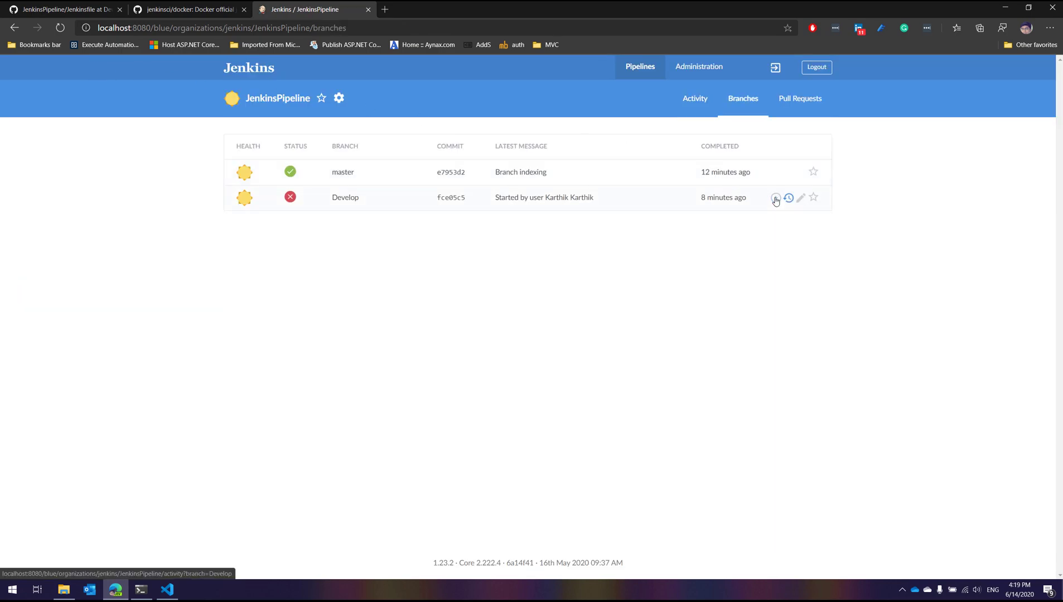
left_click(775, 197)
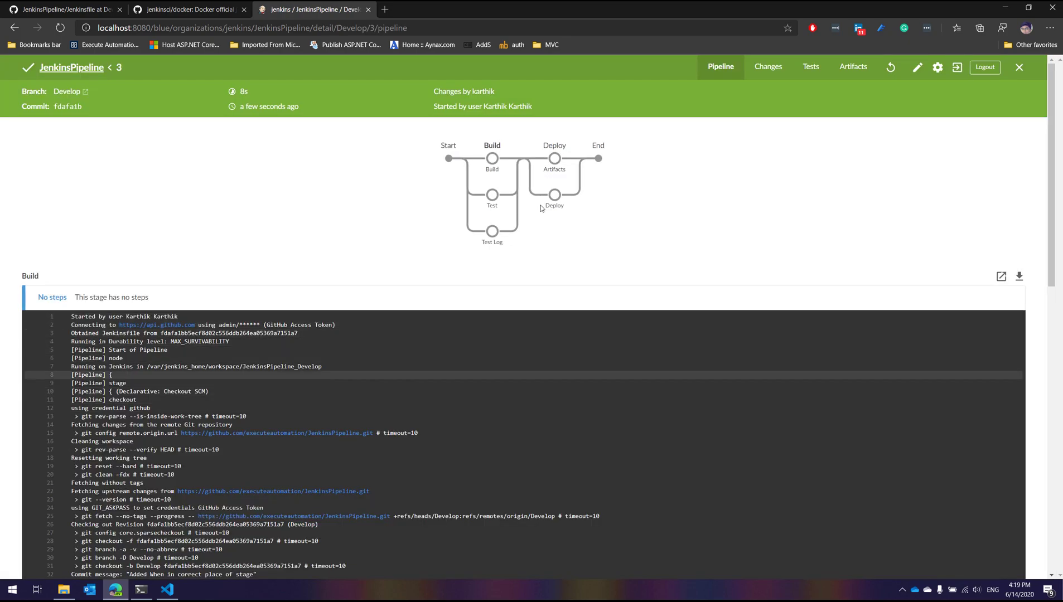
left_click(492, 157)
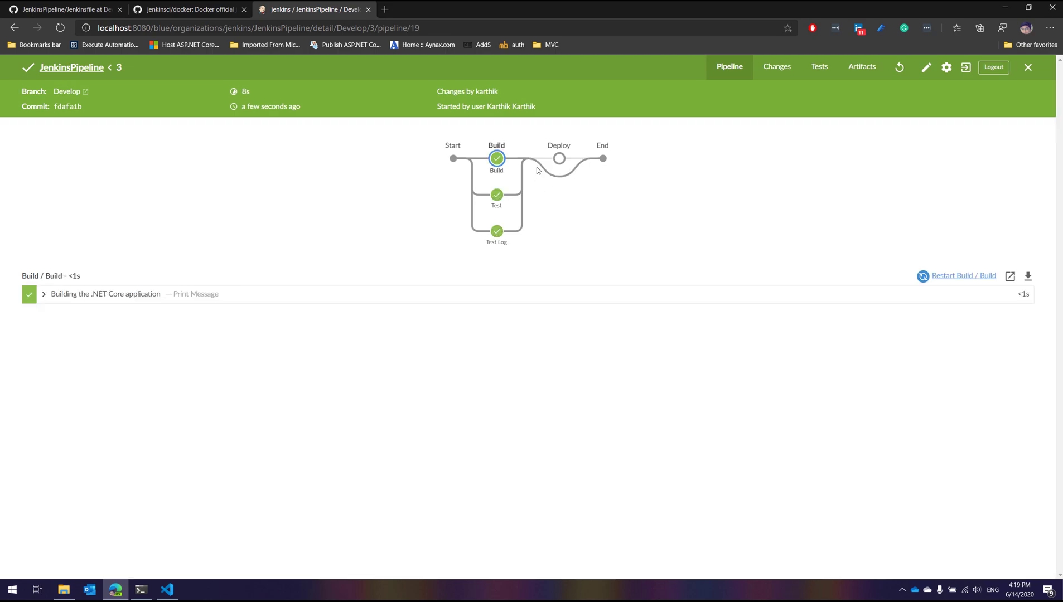
mouse_move(574, 163)
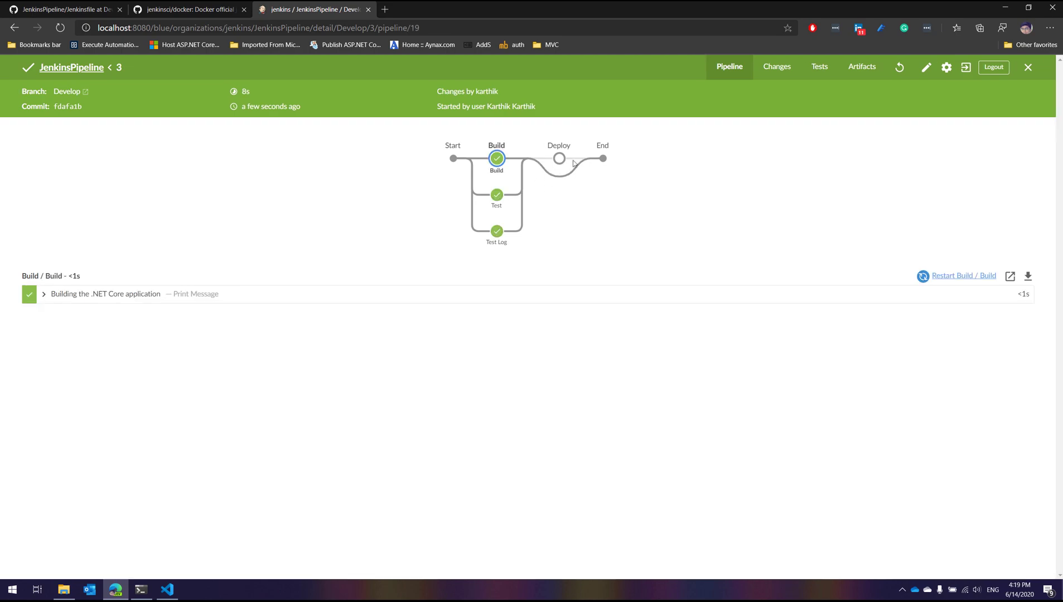
mouse_move(599, 160)
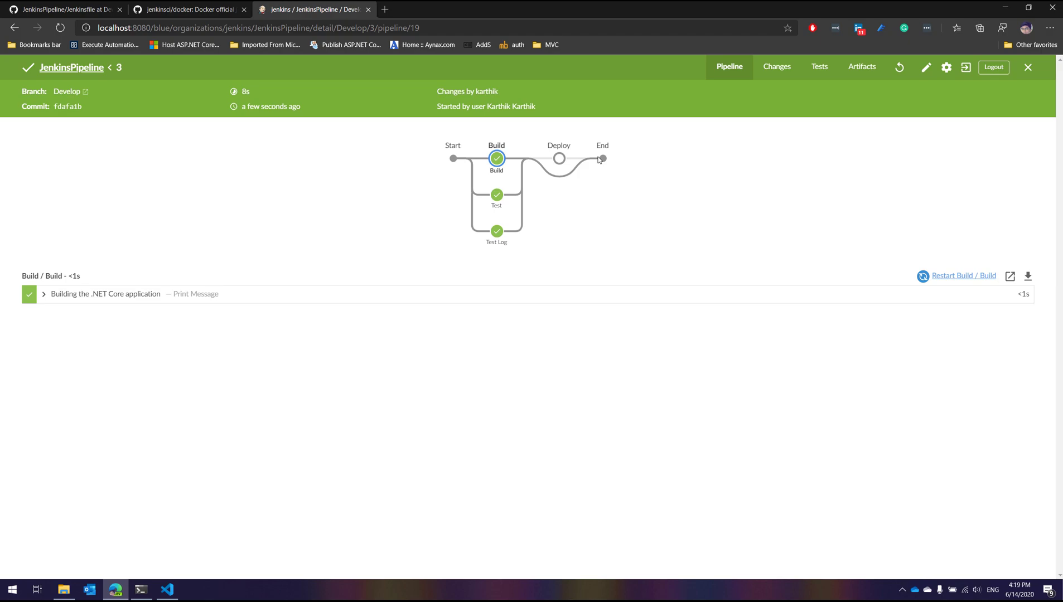
mouse_move(592, 158)
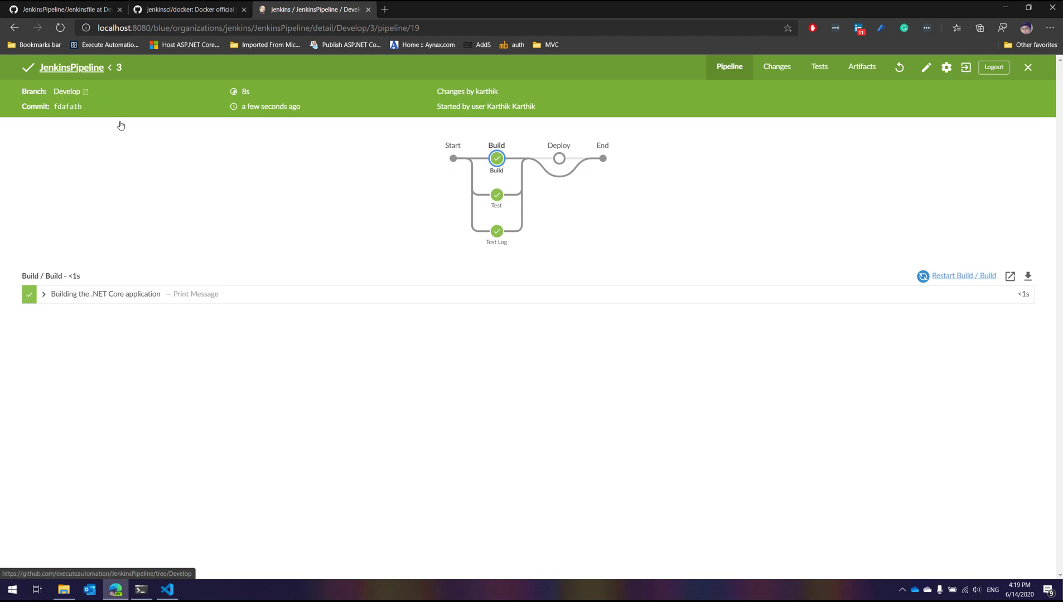
mouse_move(600, 158)
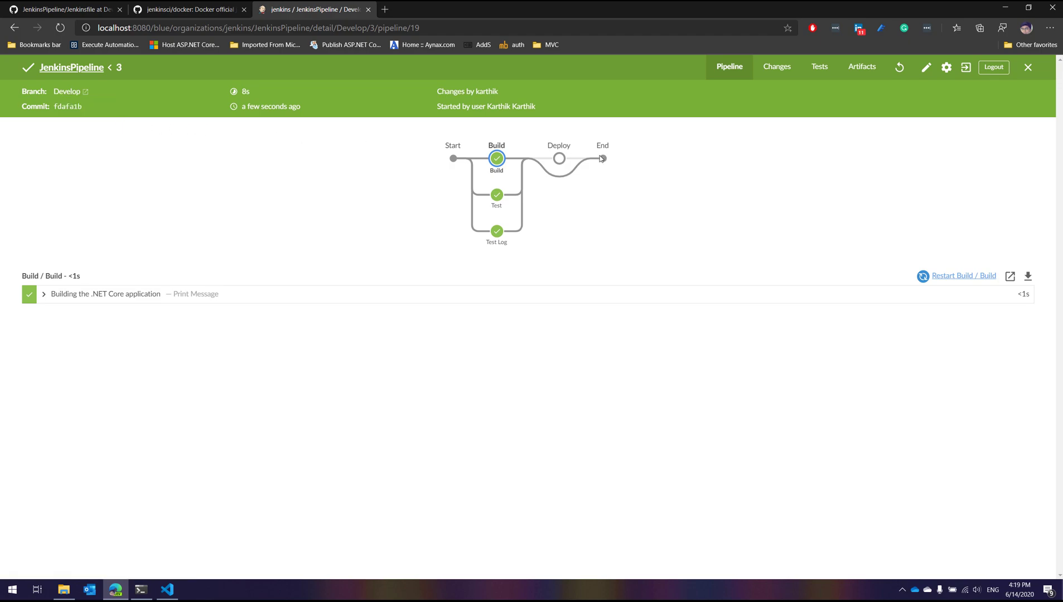
mouse_move(557, 182)
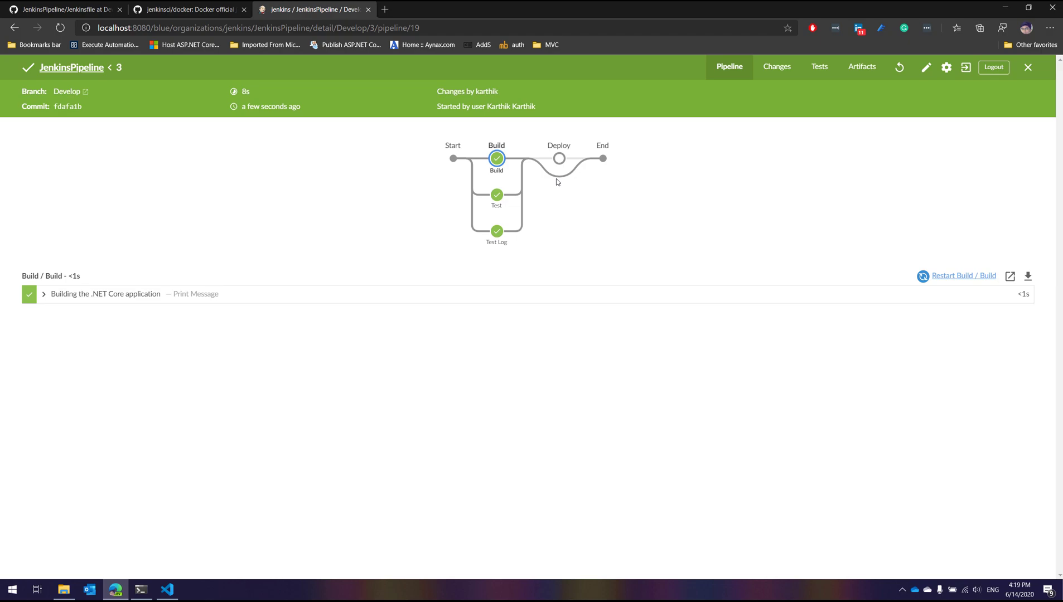
mouse_move(71, 97)
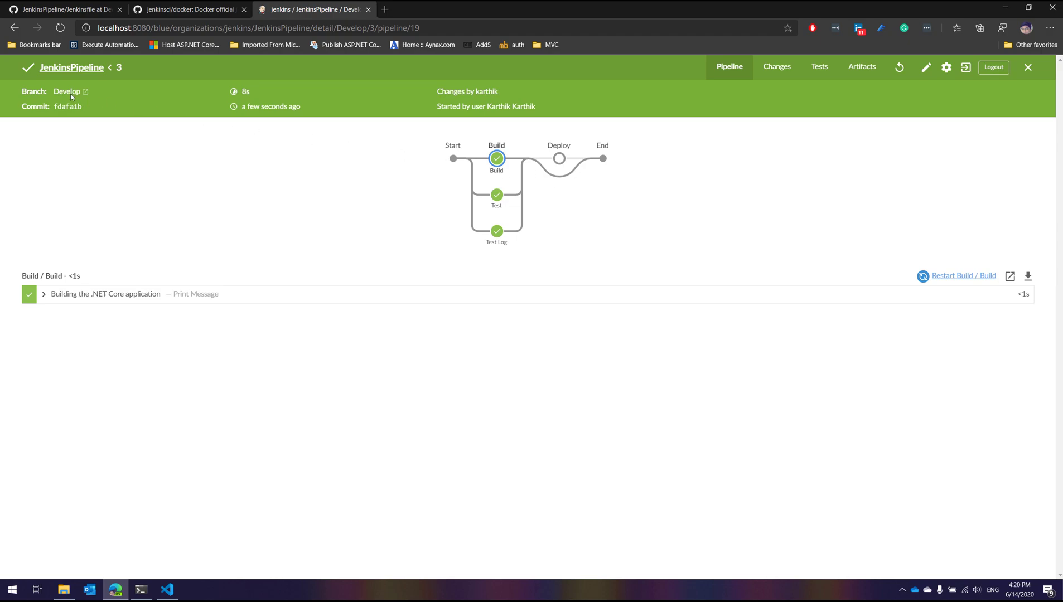
mouse_move(67, 92)
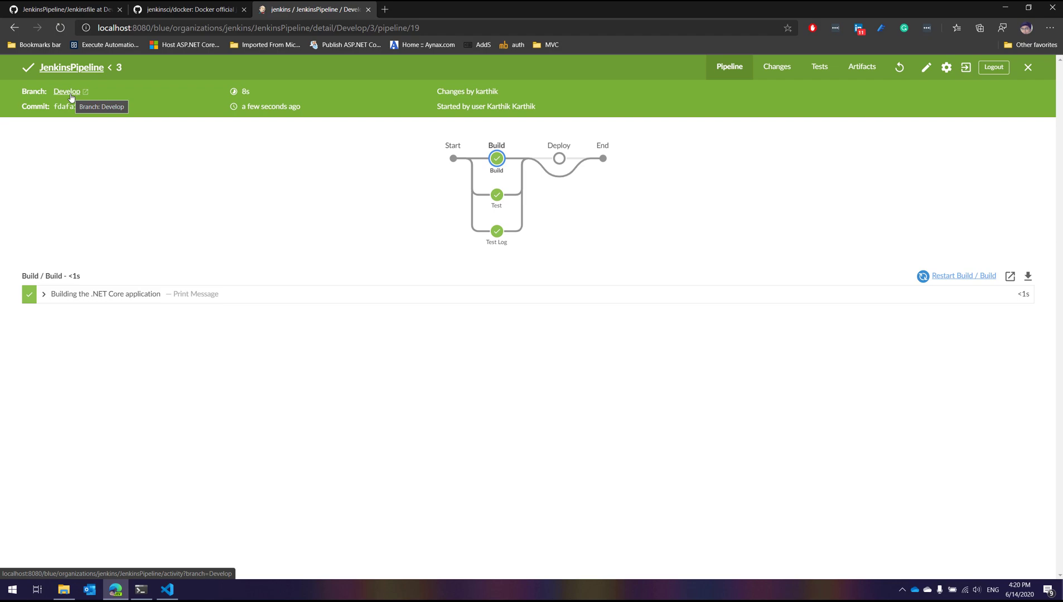
mouse_move(180, 13)
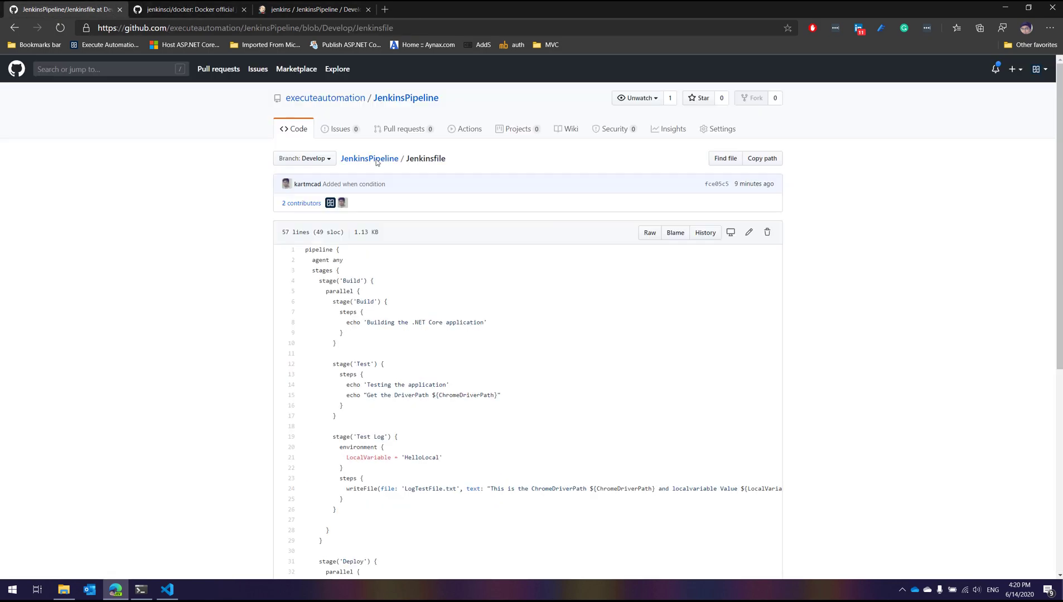
Start a pull request from the Develop branch into master on GitHub
left_click(369, 159)
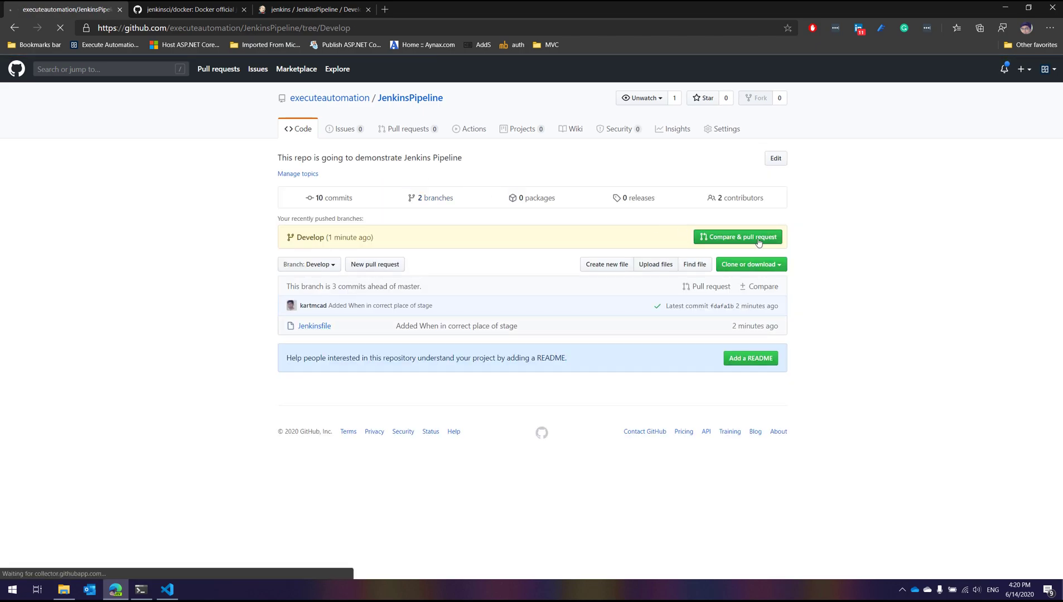
left_click(737, 237)
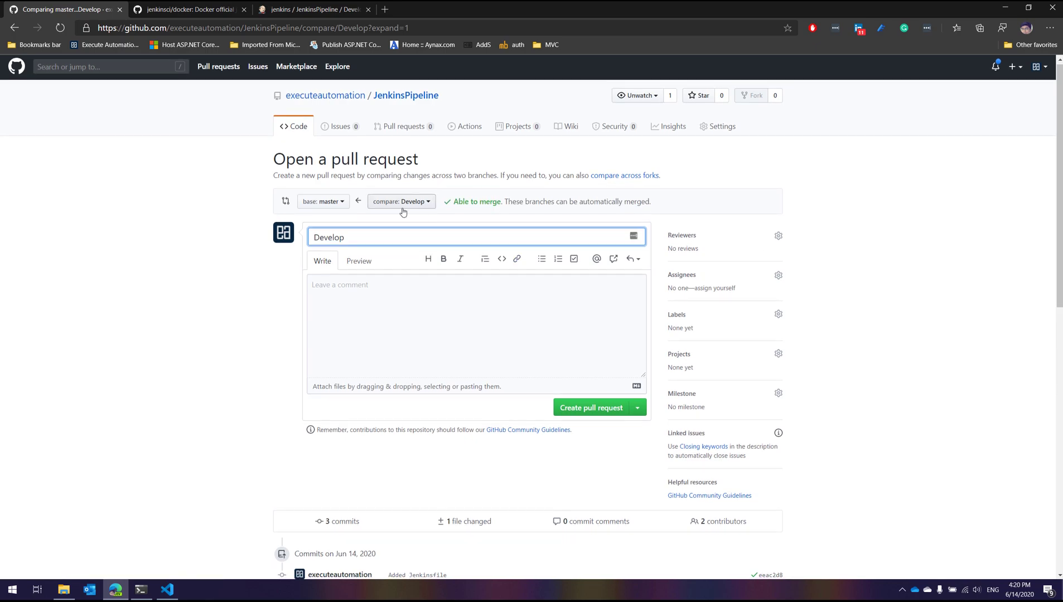
left_click(437, 290)
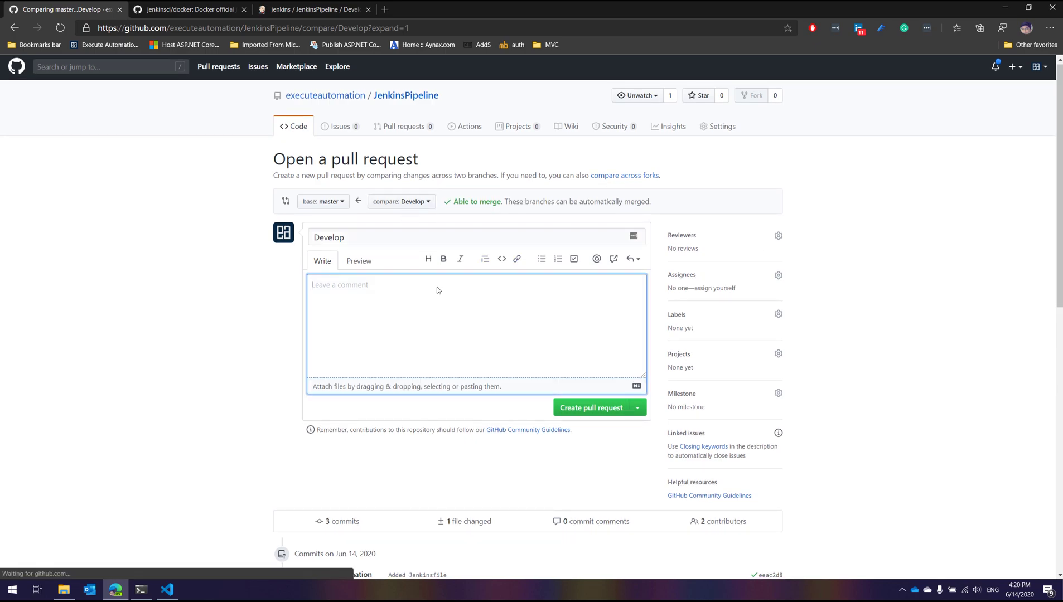
Describe it as 'Merge the When stage of Jenkins' and create the pull request
type("Meg")
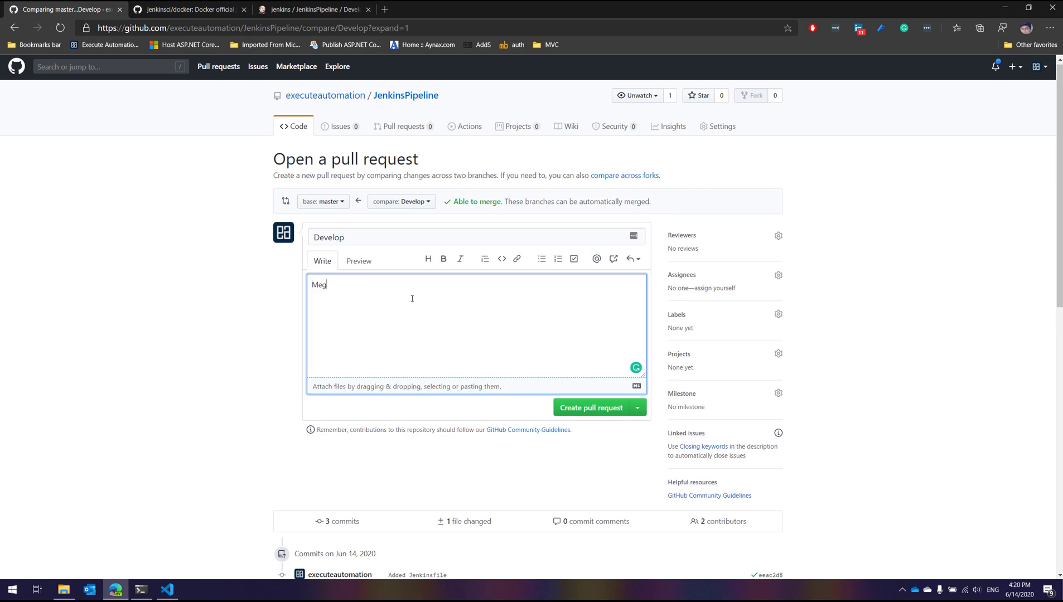
type("Merge th")
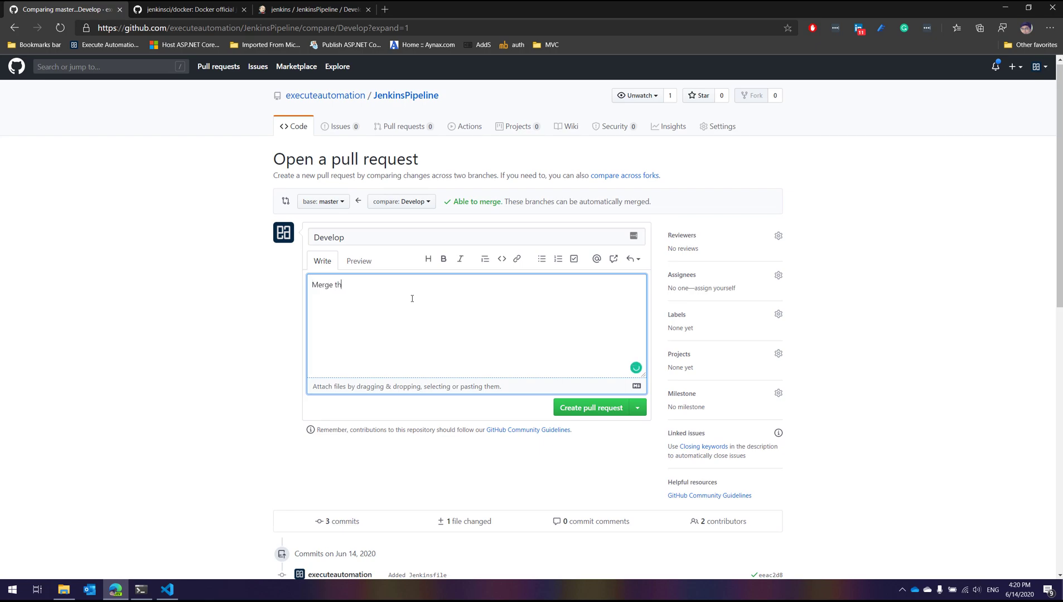
type("e When stage")
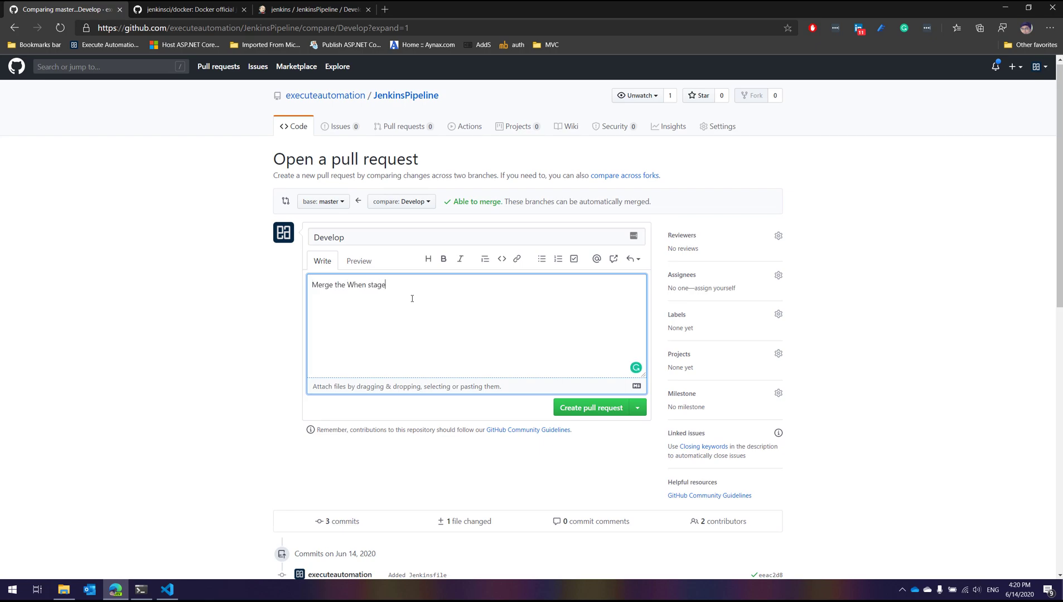
type("of")
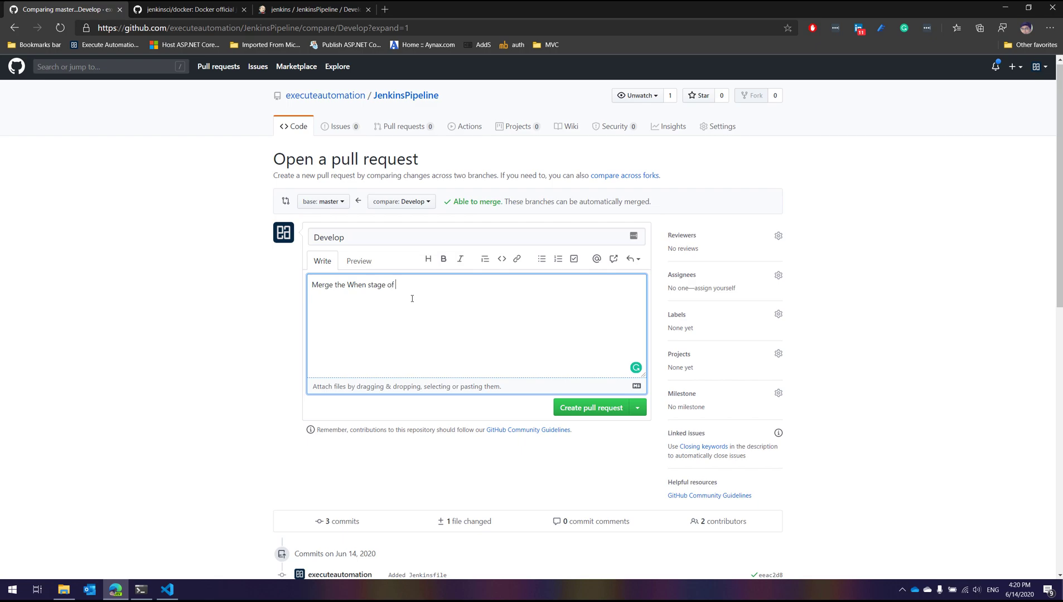
type("Jenkins")
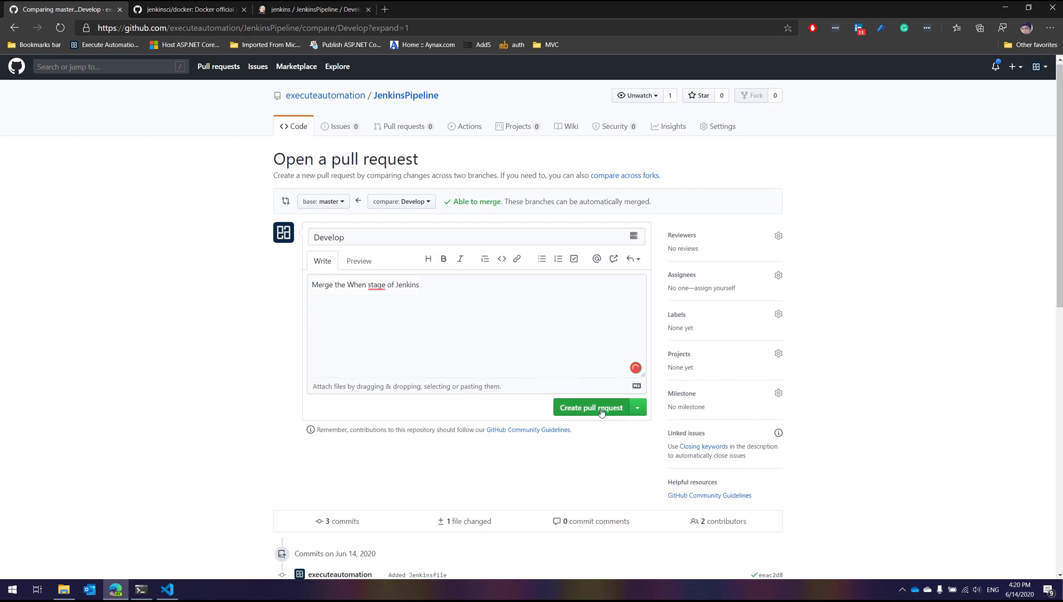
left_click(590, 407)
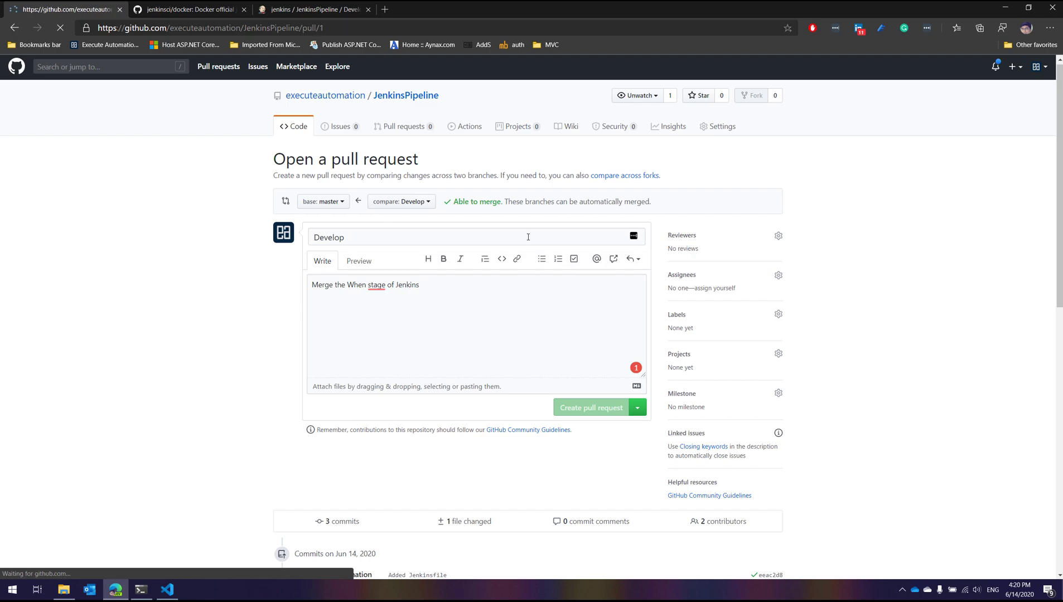
Merge pull request #1 from Develop into master and confirm the merge
left_click(590, 407)
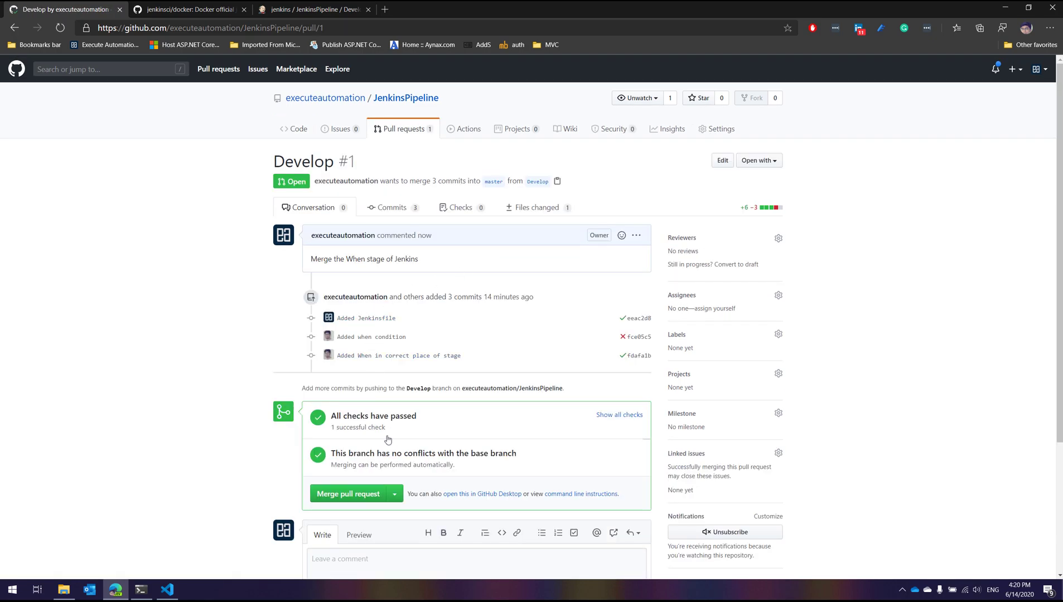
left_click(394, 493)
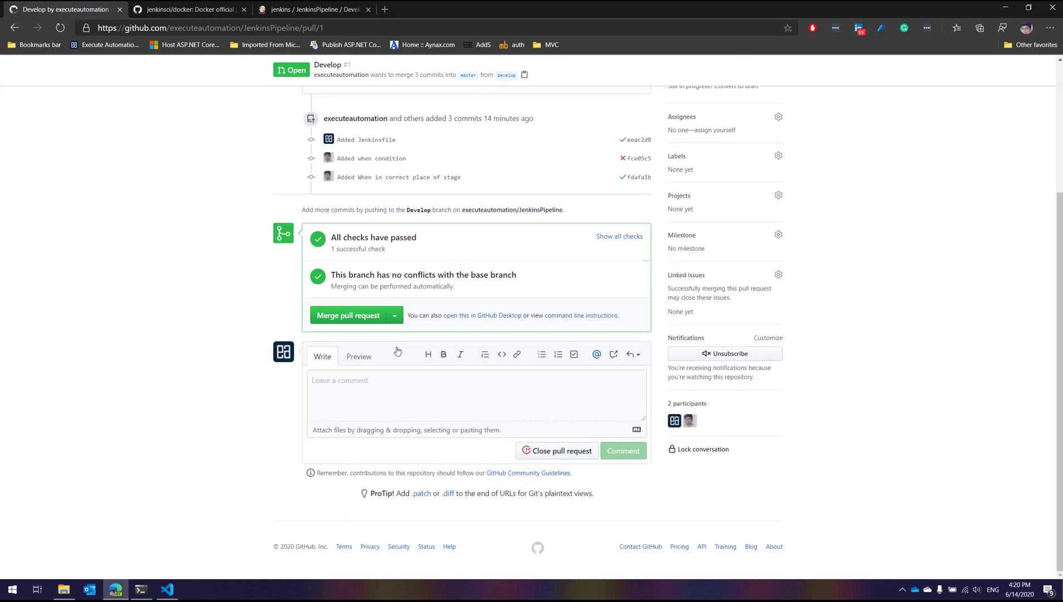
left_click(348, 316)
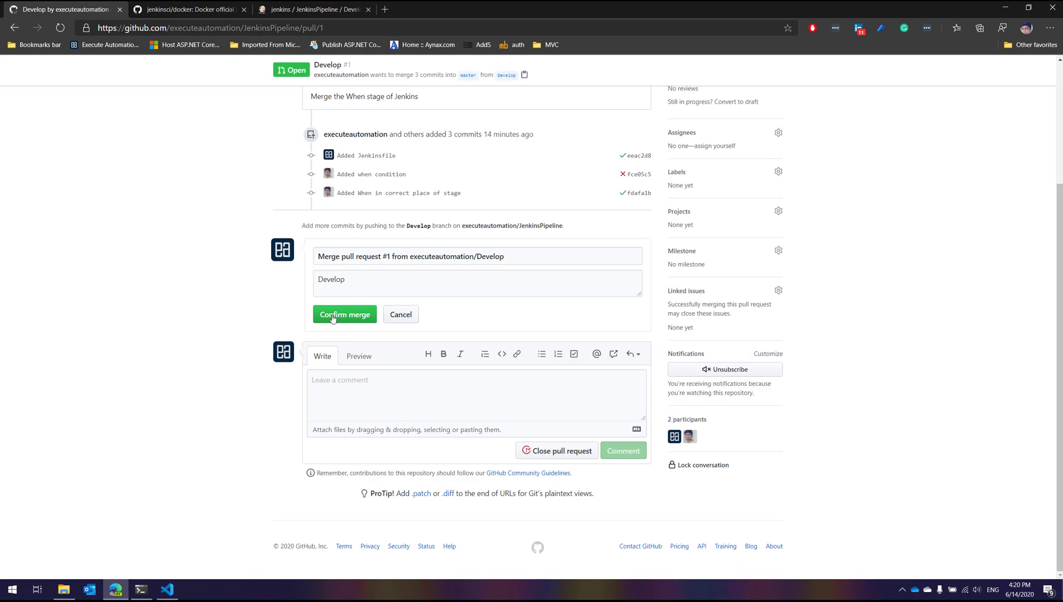
left_click(344, 314)
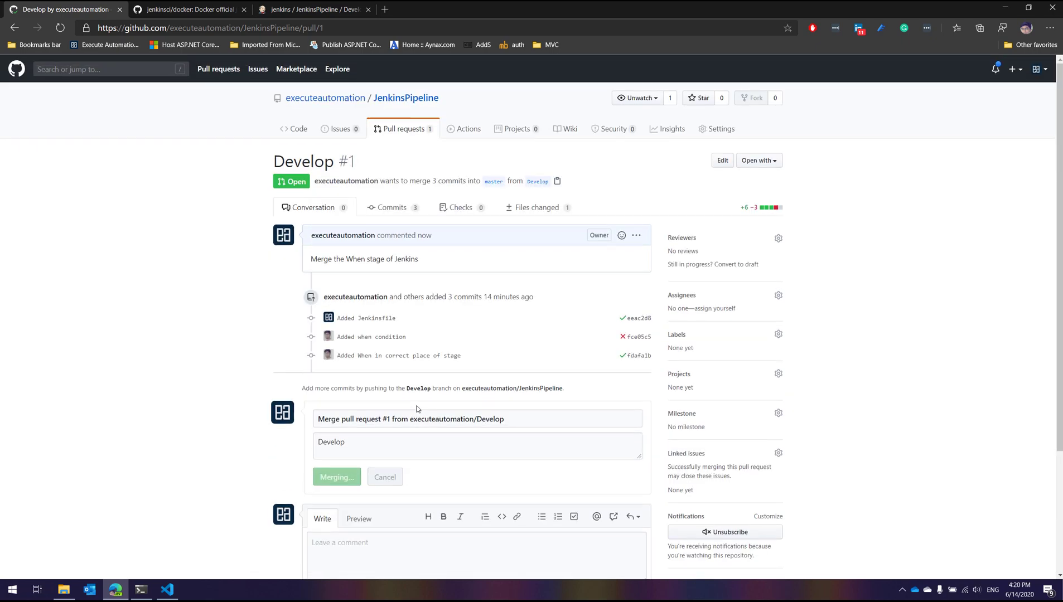
left_click(335, 478)
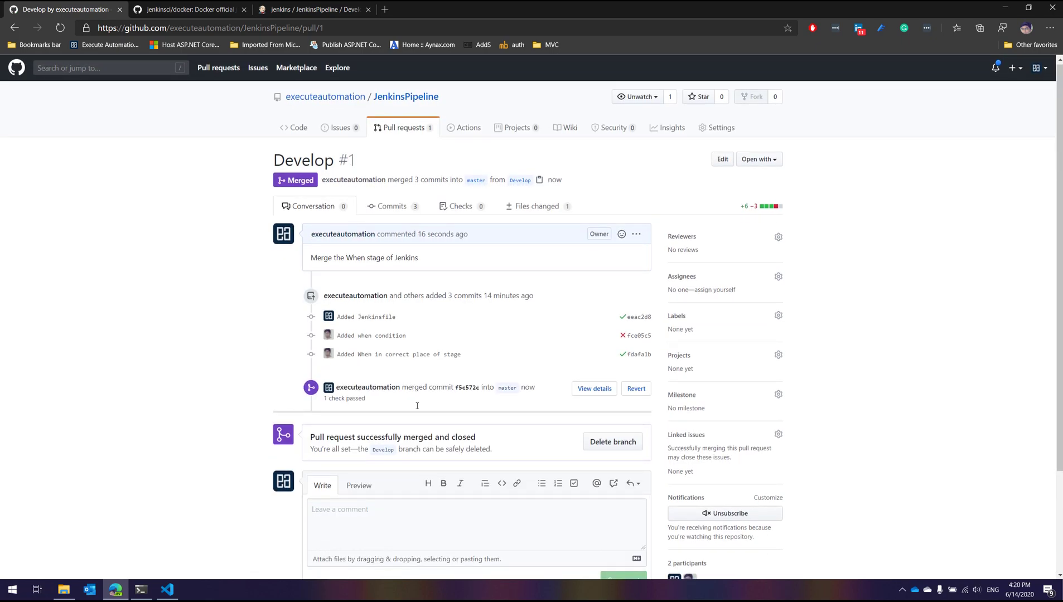
Check that no open pull requests remain, compare Develop and master branches, then return to Jenkins
left_click(404, 127)
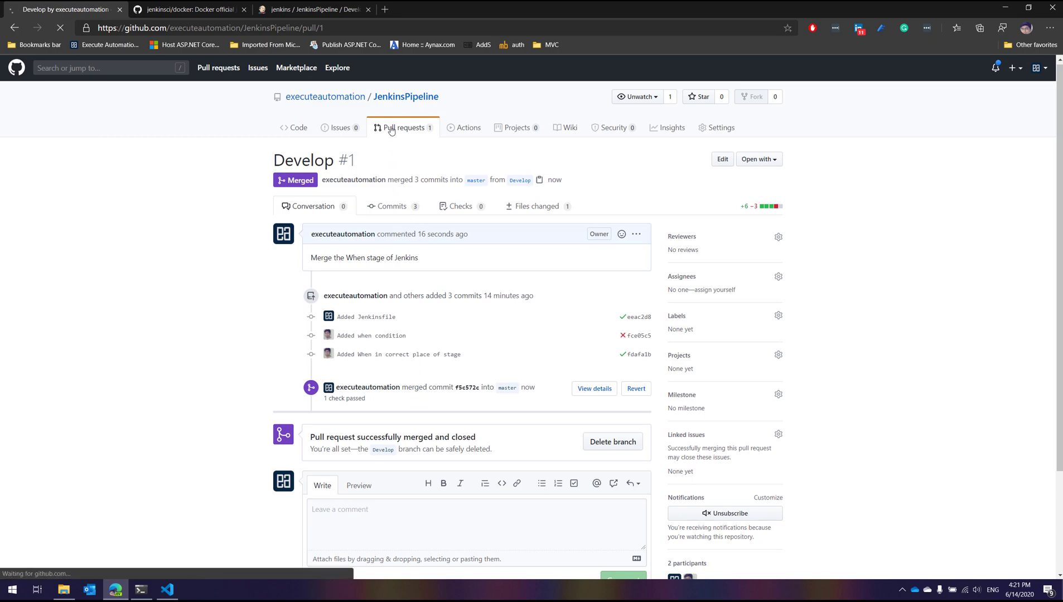
left_click(404, 129)
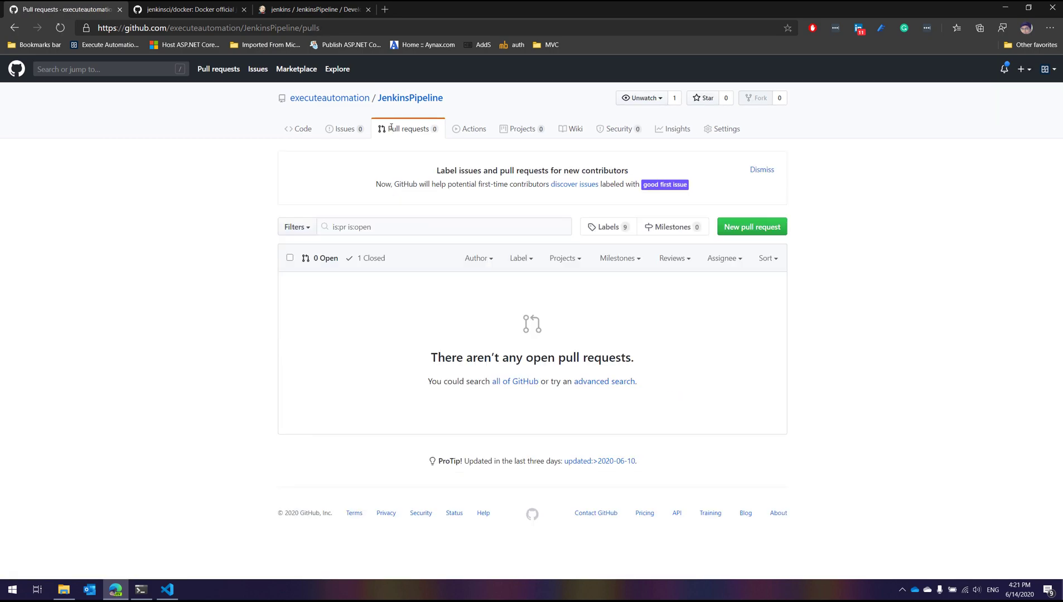
left_click(301, 129)
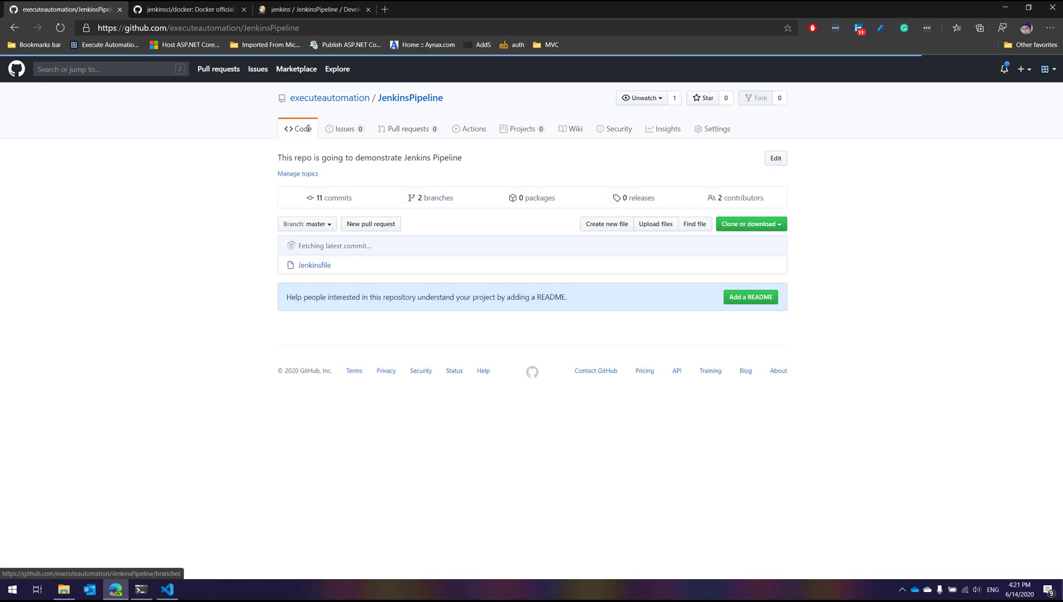
left_click(306, 225)
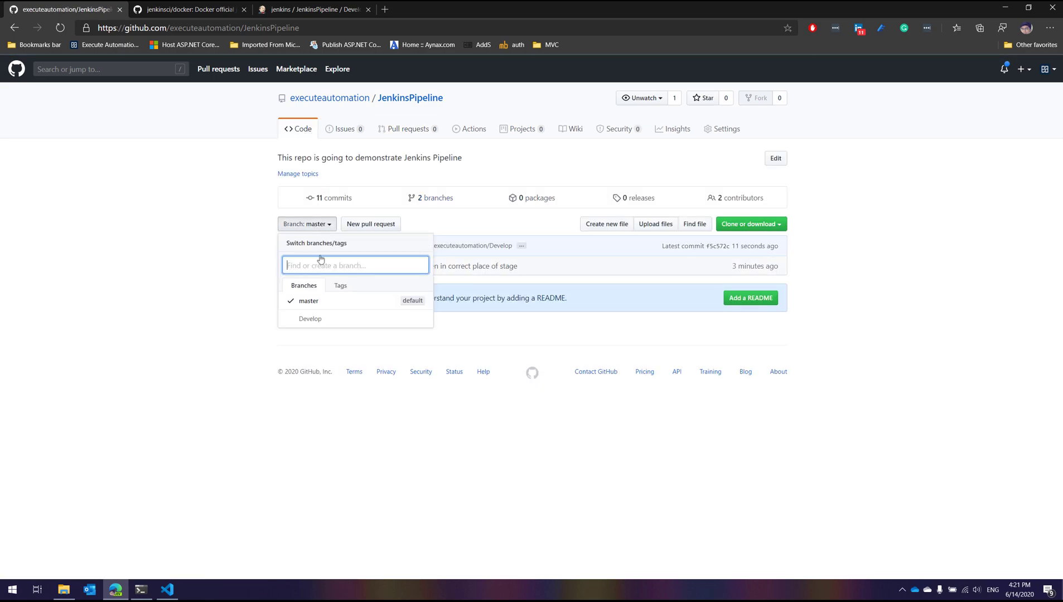
left_click(310, 319)
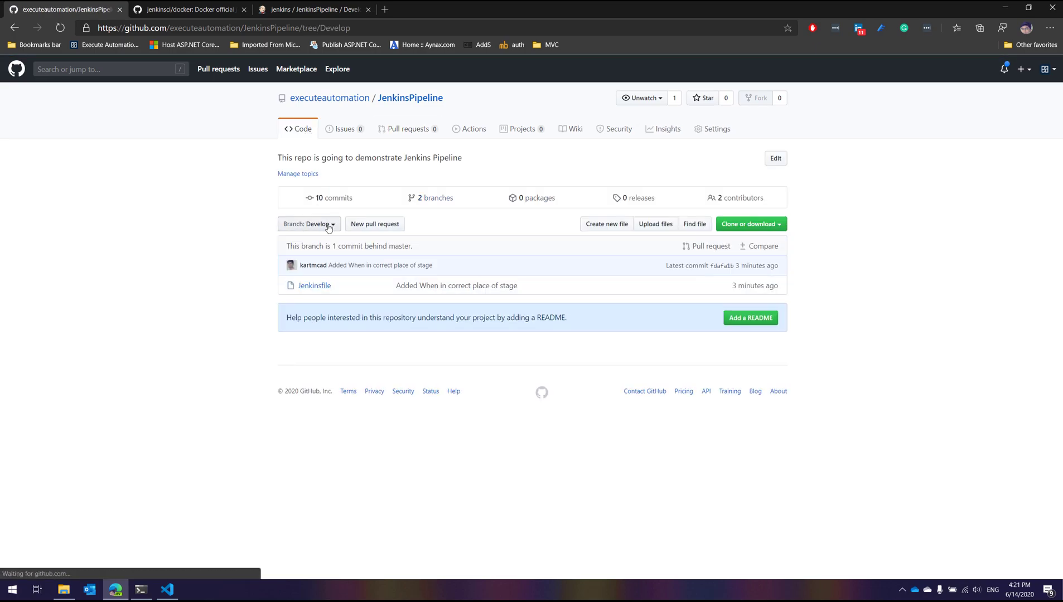
left_click(306, 224)
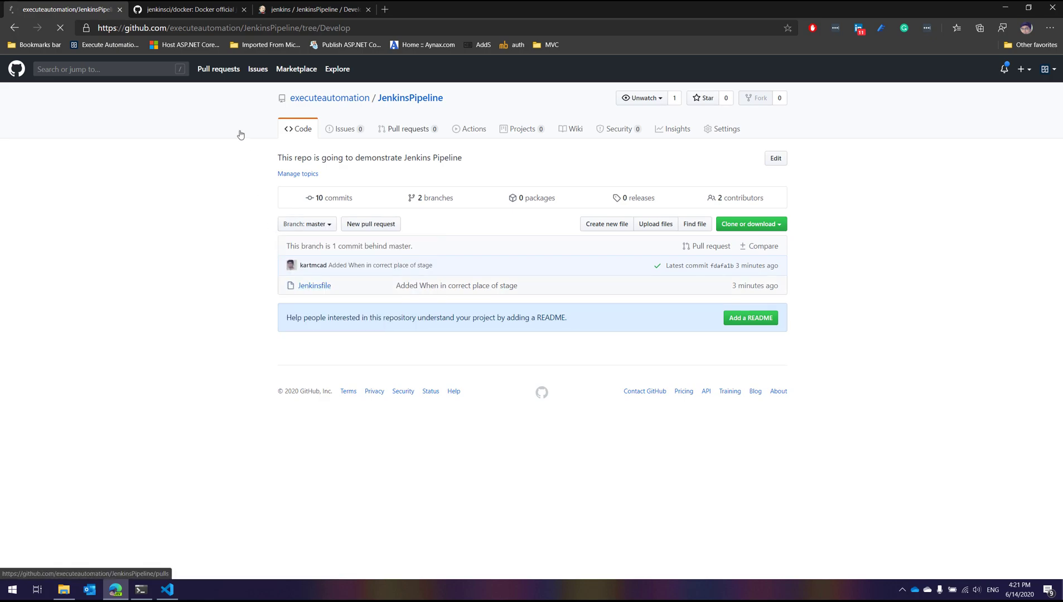
left_click(312, 9)
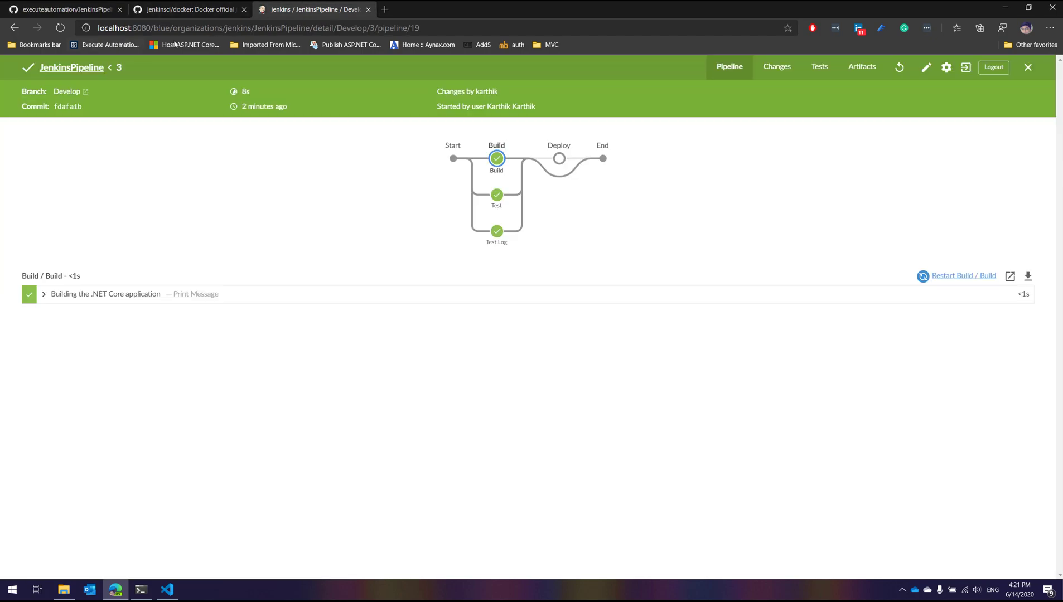
Start new builds of master and Develop from the pipeline's Branches list
left_click(71, 67)
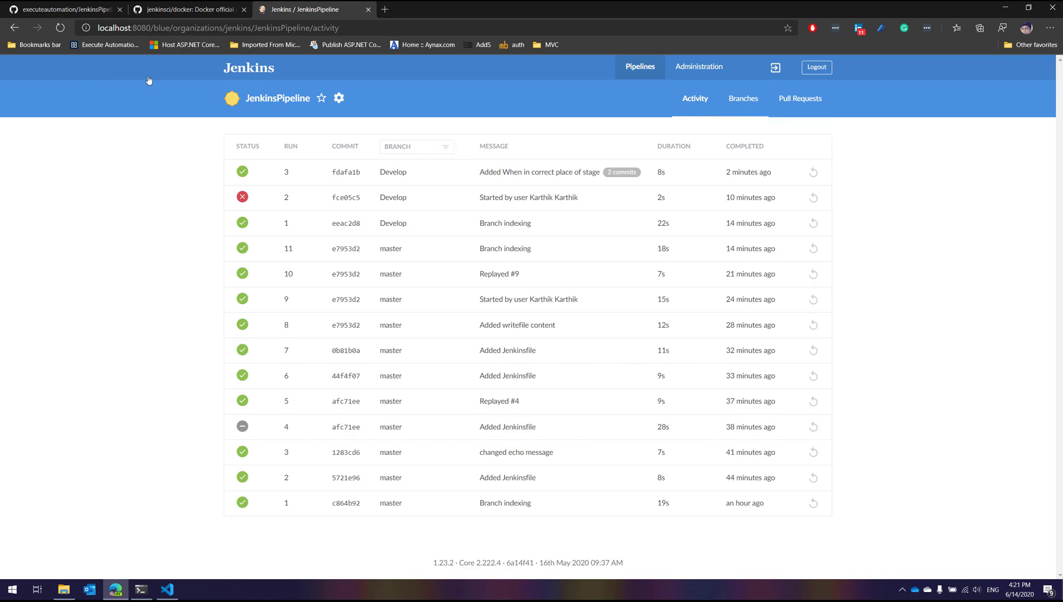
left_click(743, 98)
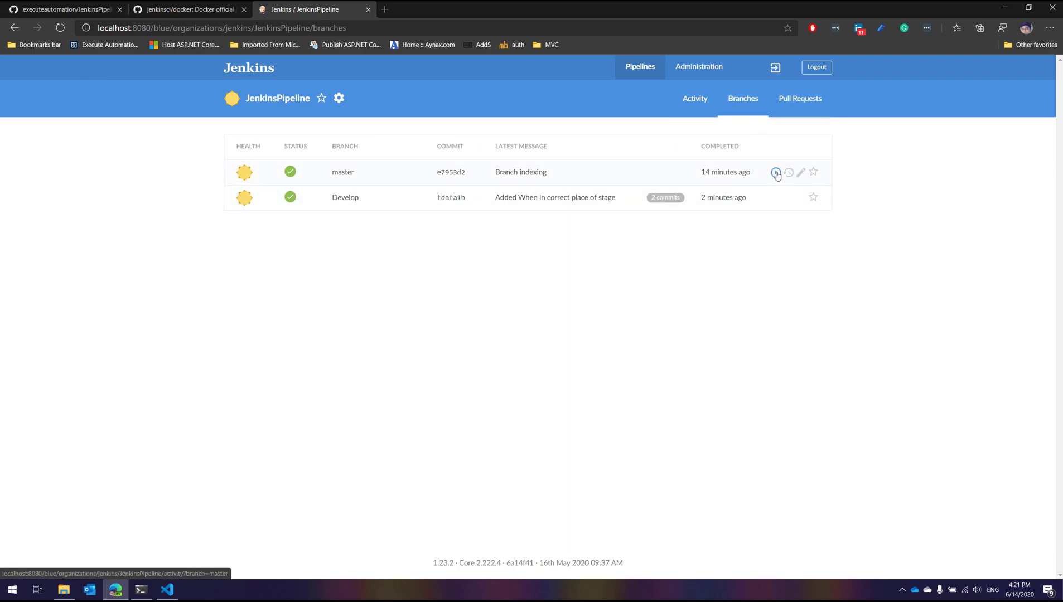
left_click(775, 172)
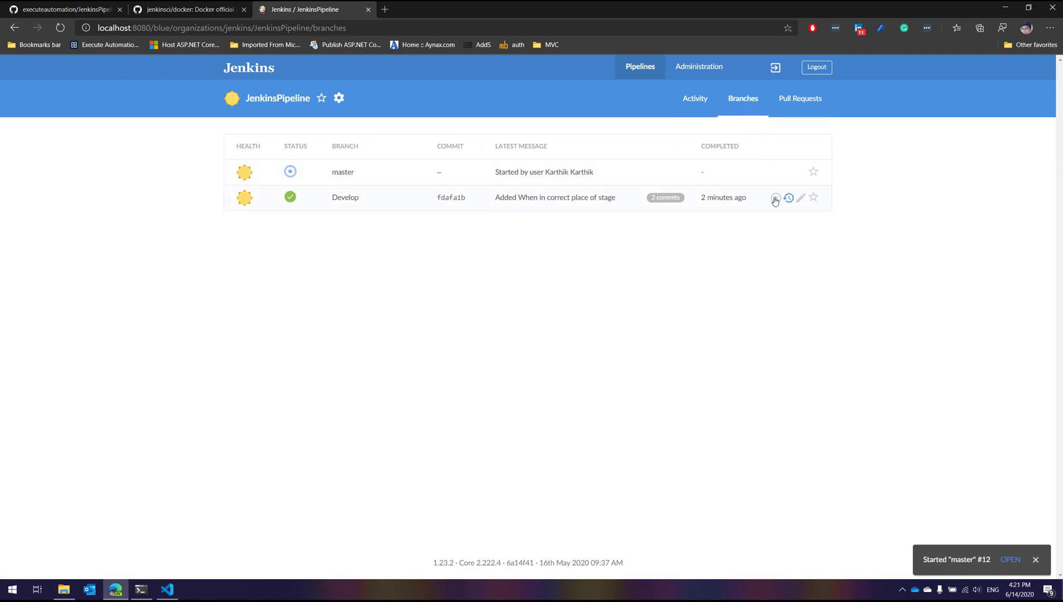
left_click(775, 198)
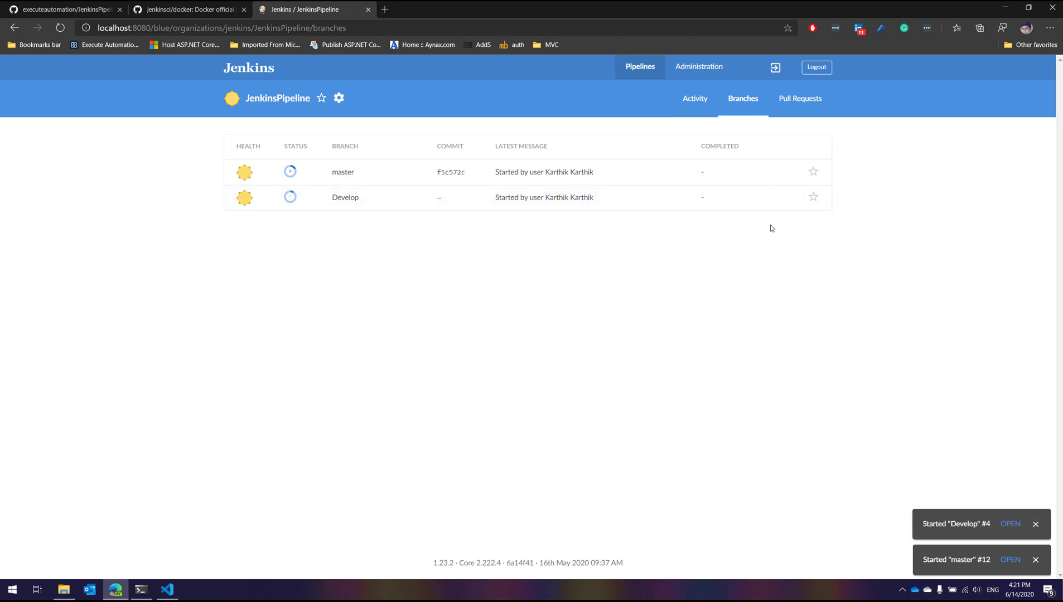
mouse_move(542, 172)
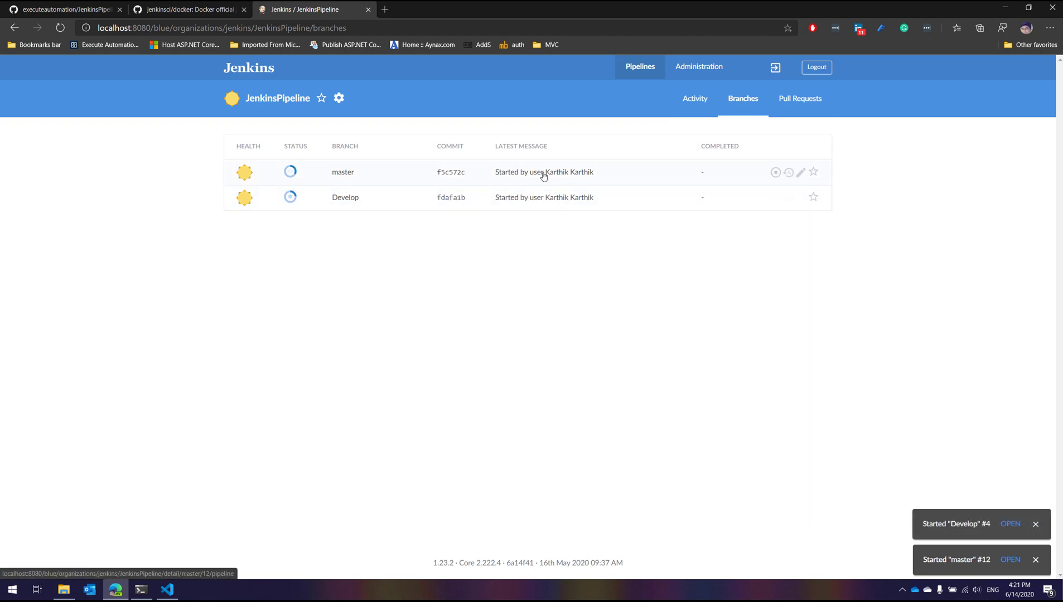
Approve deployment in master run #12 so its Deploy stage proceeds, then view Activity
left_click(342, 172)
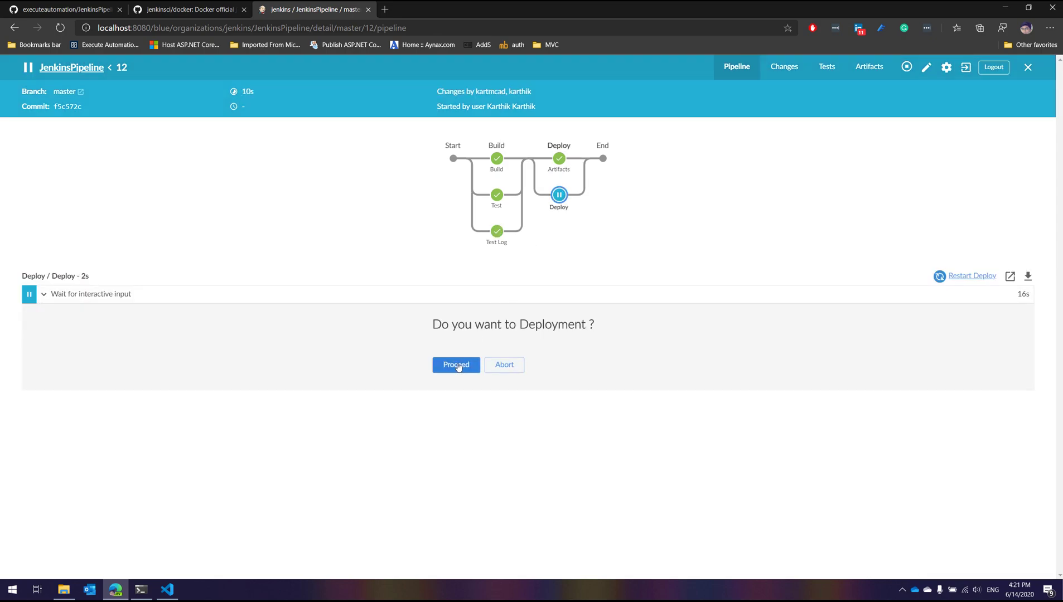
left_click(455, 364)
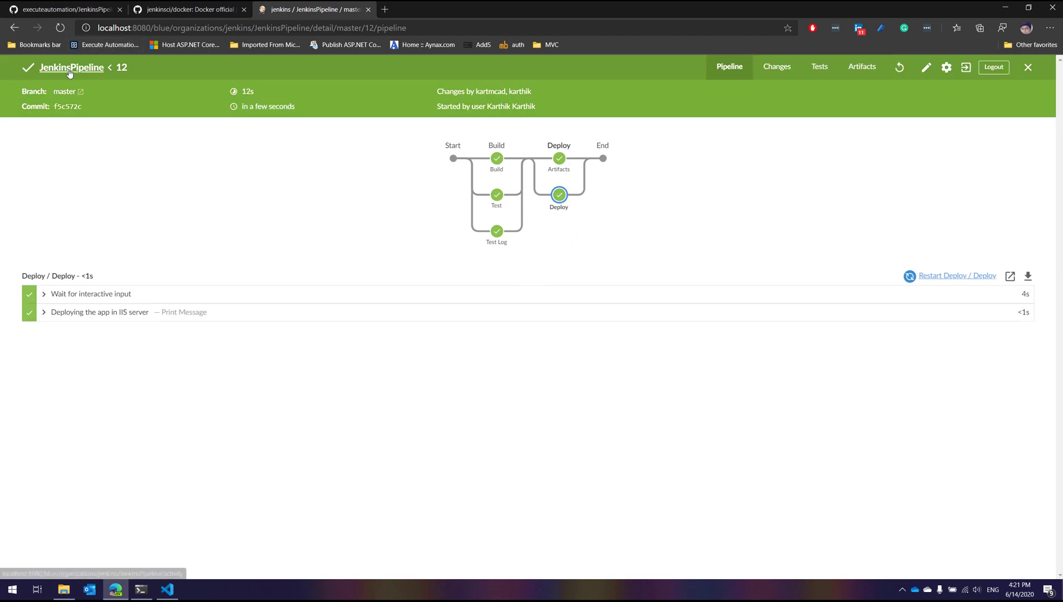
left_click(72, 67)
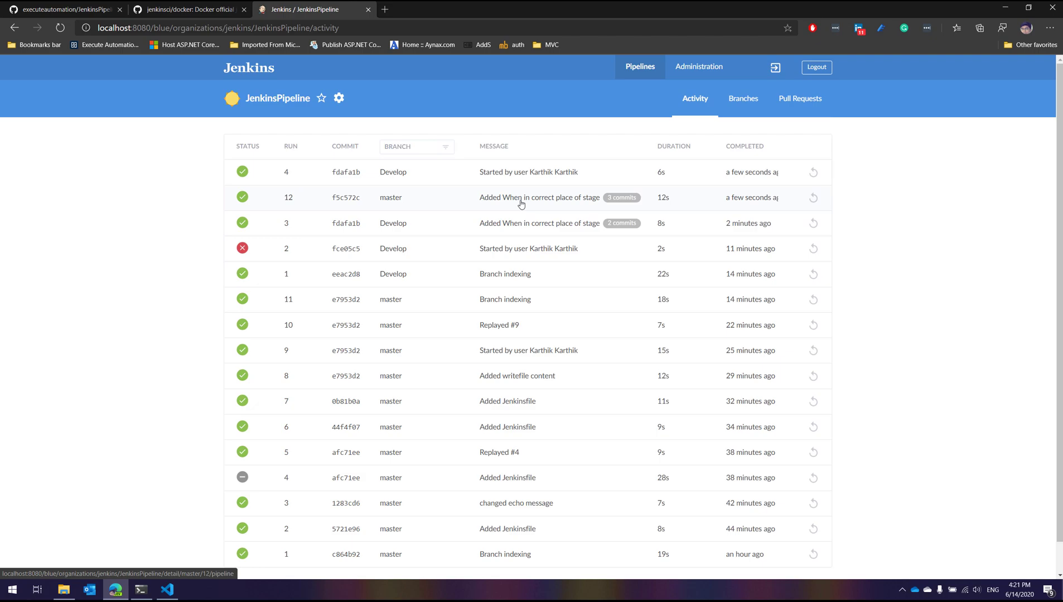
Open Develop run #4 from the Activity list to see its skipped Deploy stage
left_click(509, 172)
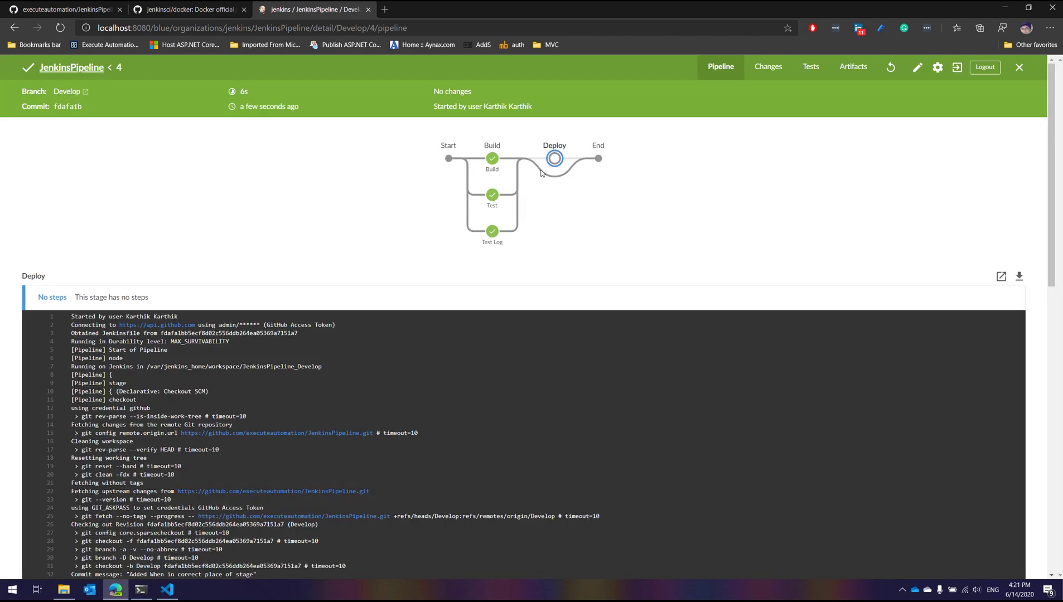
mouse_move(613, 169)
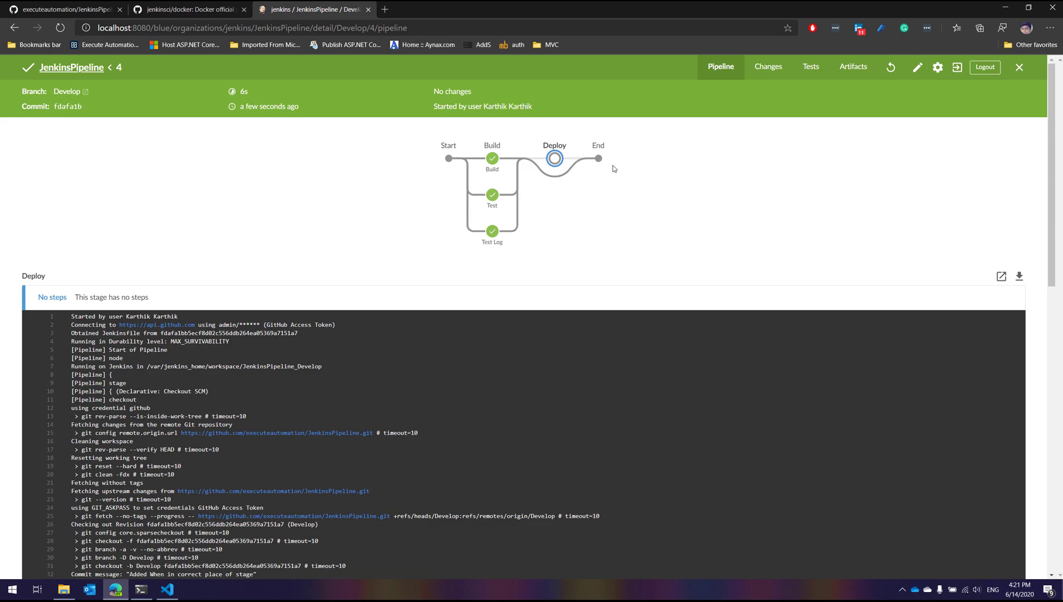